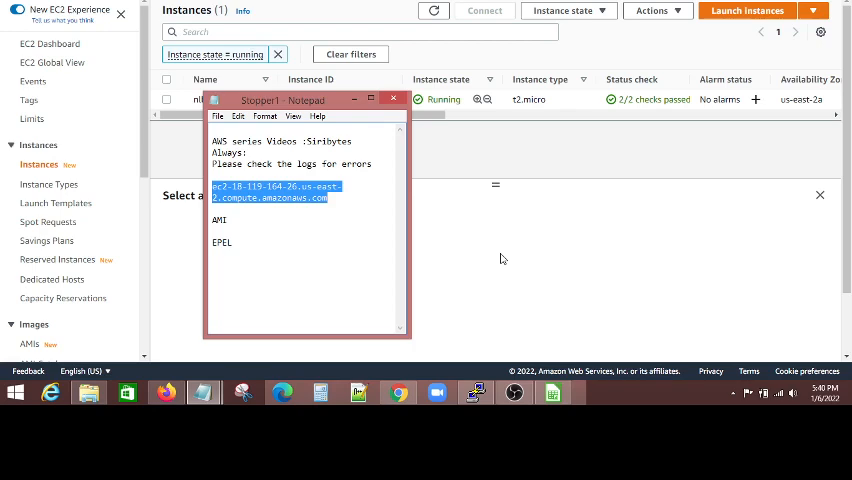
mouse_move(516, 172)
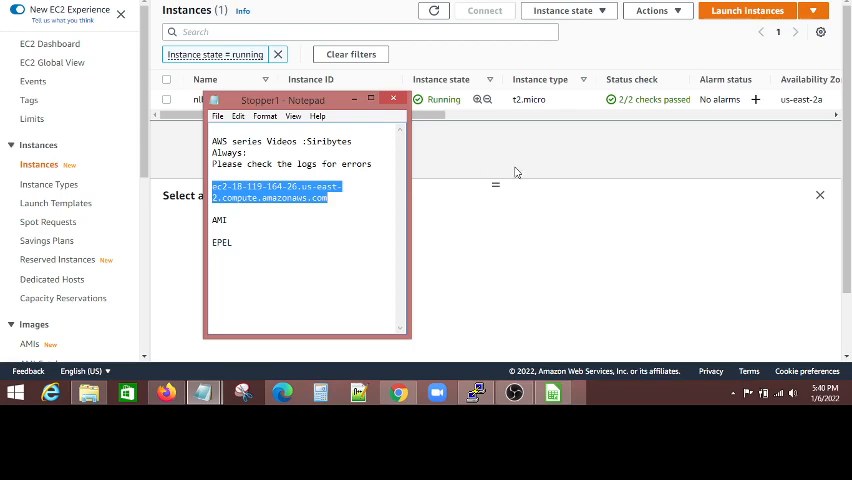
mouse_move(512, 170)
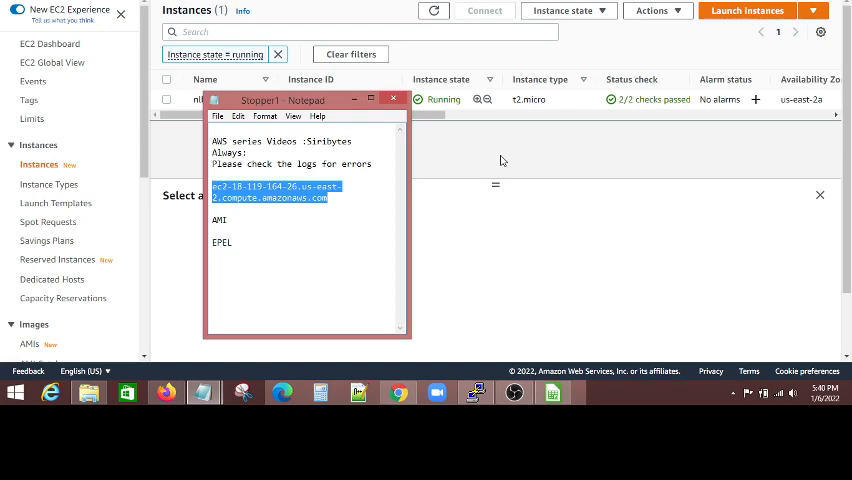
mouse_move(488, 140)
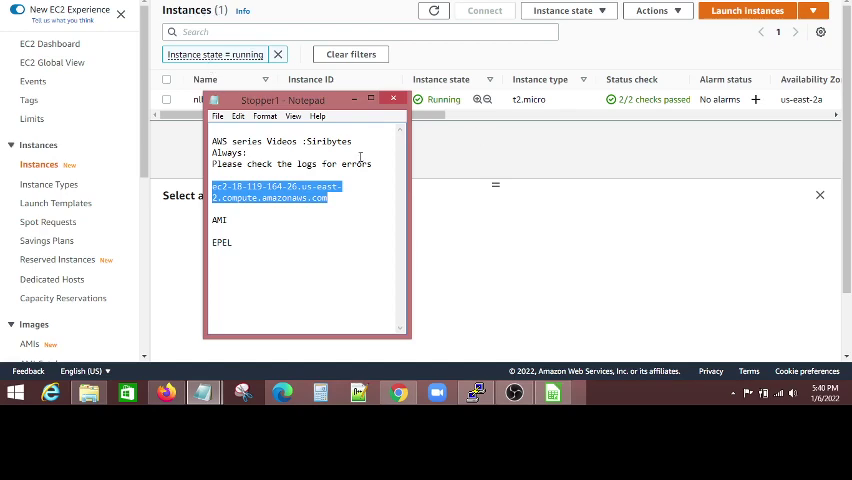
mouse_move(484, 240)
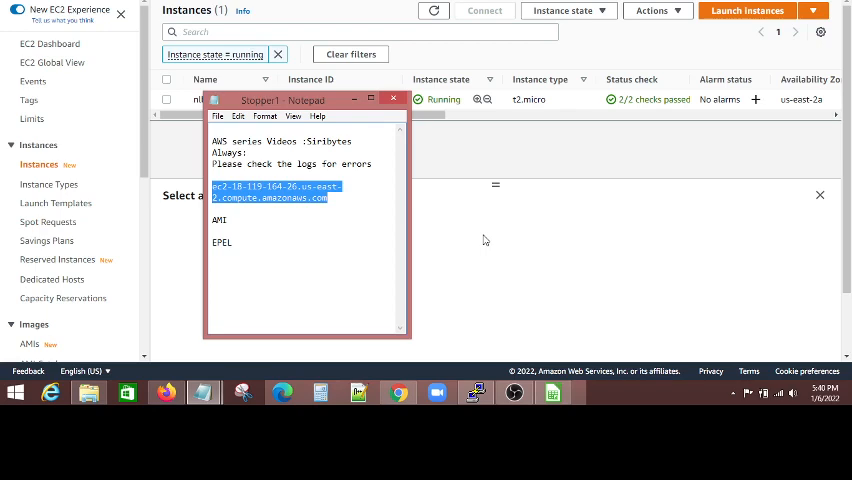
mouse_move(450, 376)
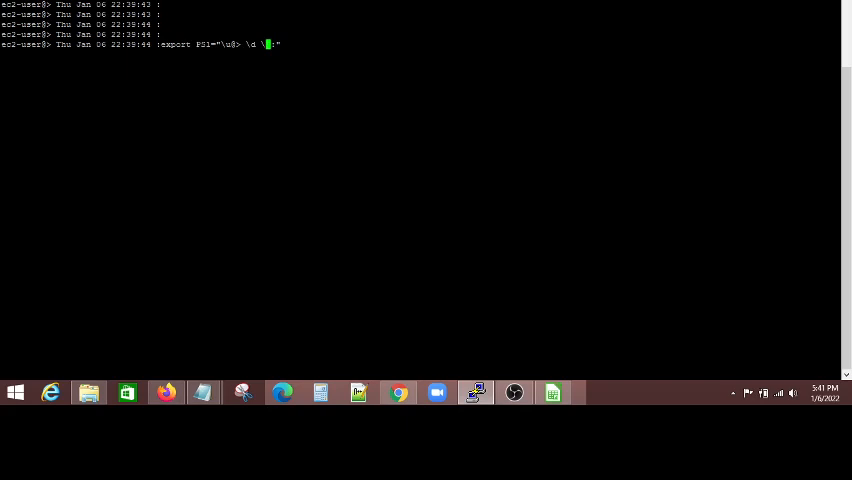
key("Return")
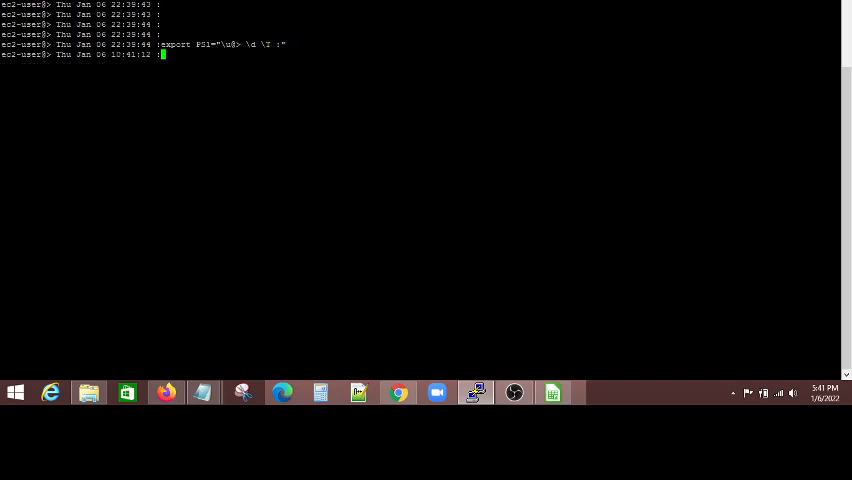
type("ls -al")
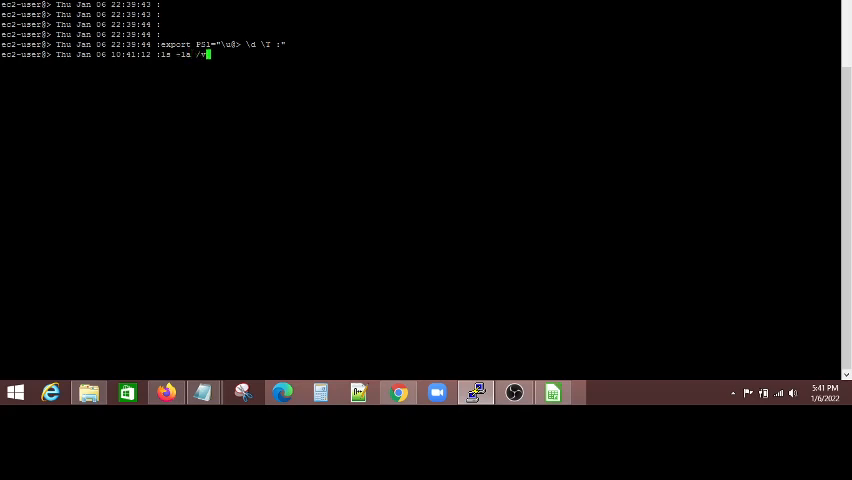
key("Return")
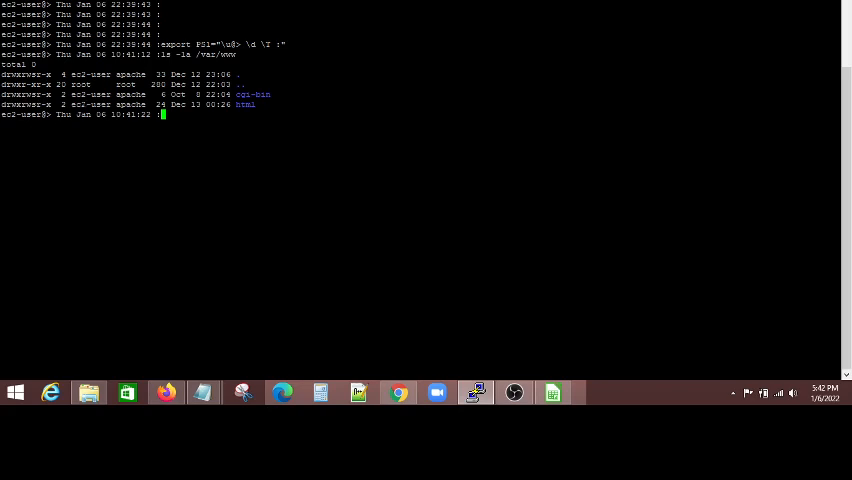
type("ls -la")
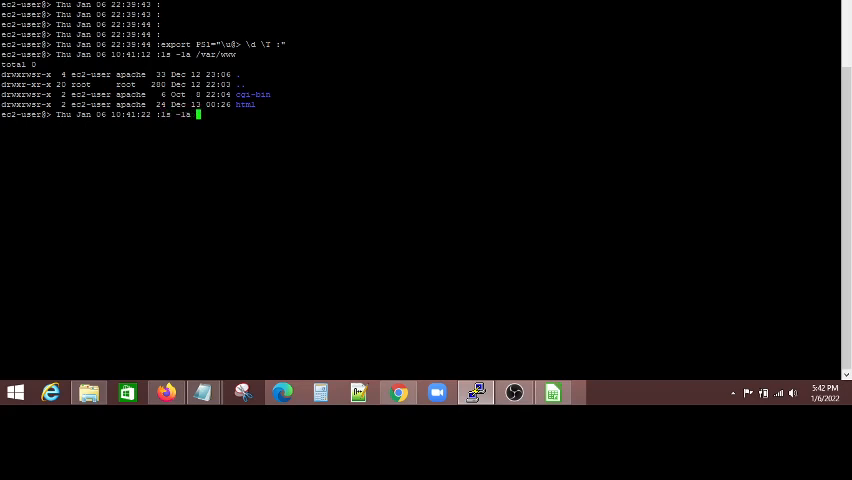
- Run ls -la /var/www/html to reveal index.html, then begin a cat command
type("/var/html")
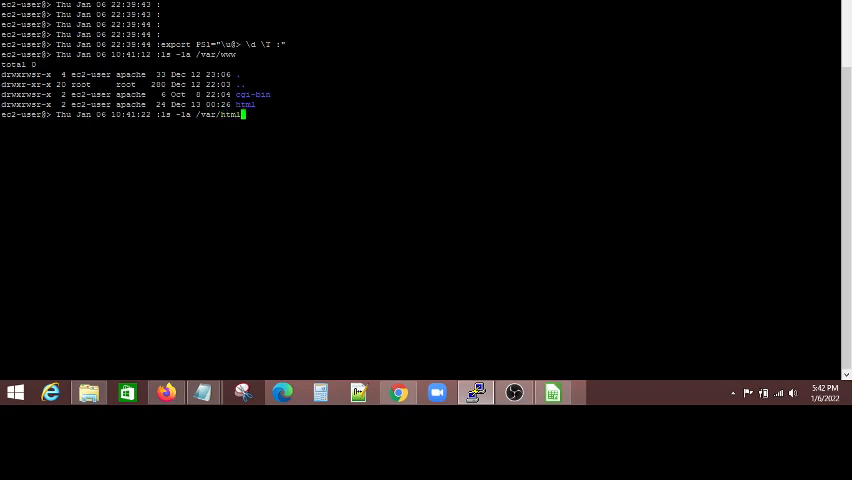
key("BackSpace")
type("www/")
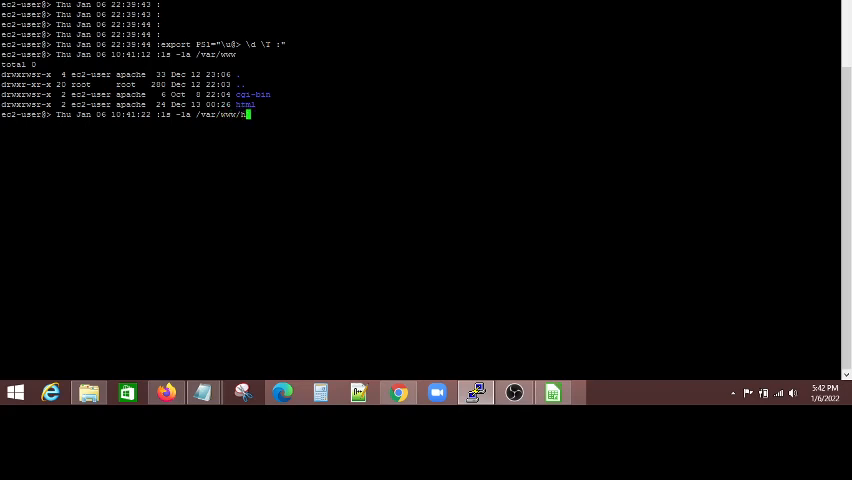
key("Return")
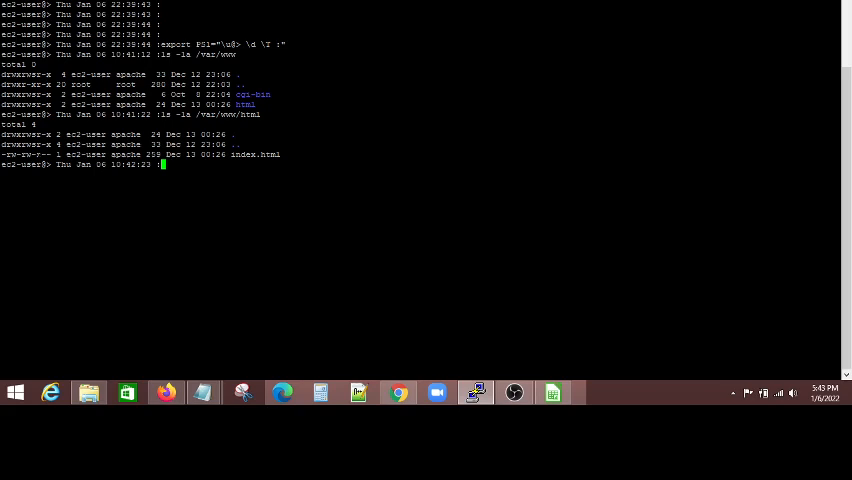
type("cat /")
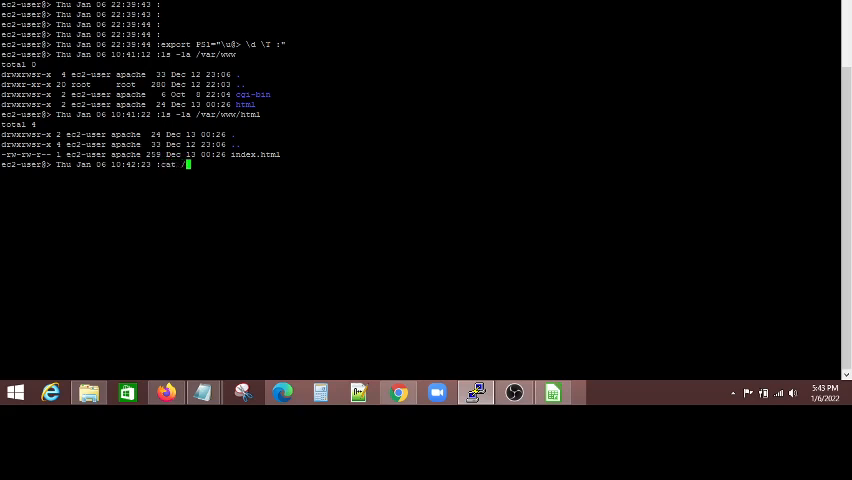
- Display /var/www/html/index.html with cat
type("var/www/")
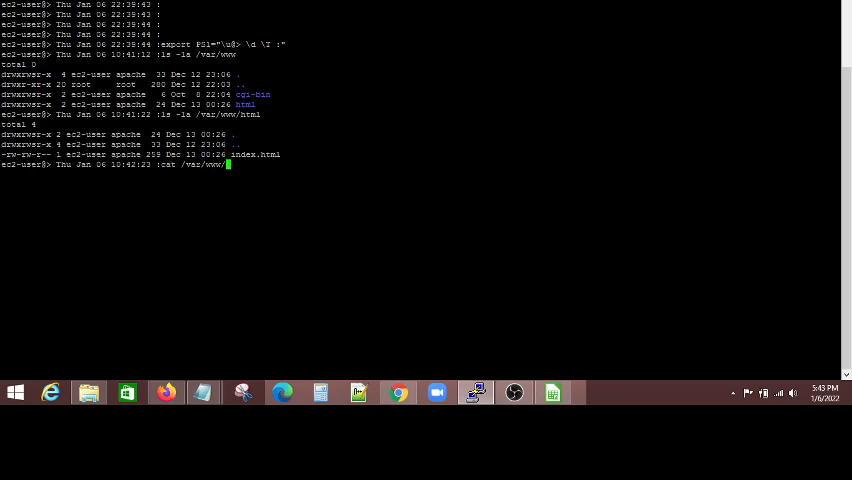
type("html/")
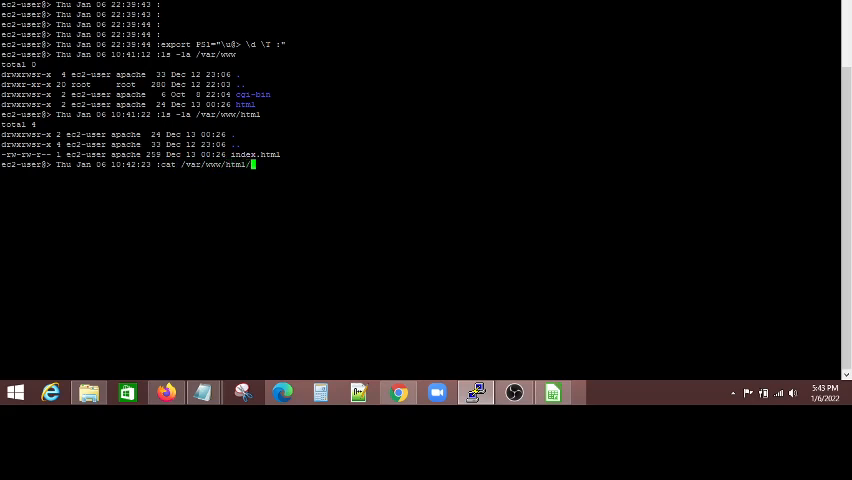
key("Return")
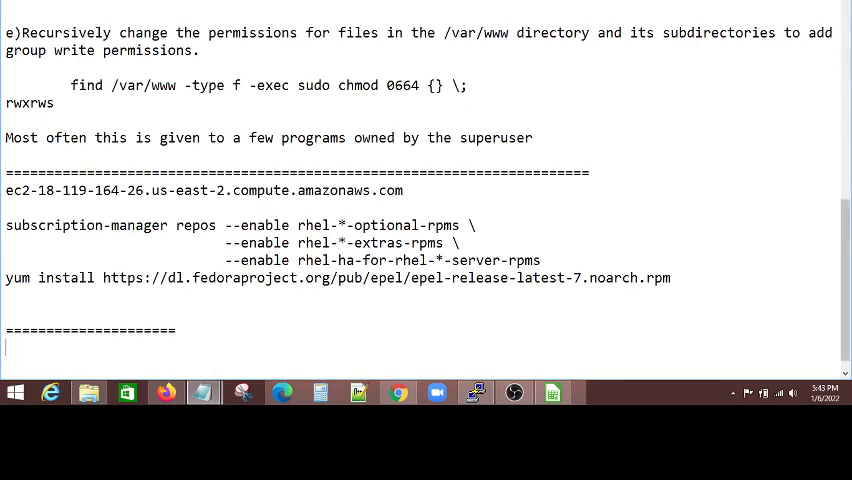
- Scroll the Notepad notes up to the numbered Apache installation steps
scroll("up", 3)
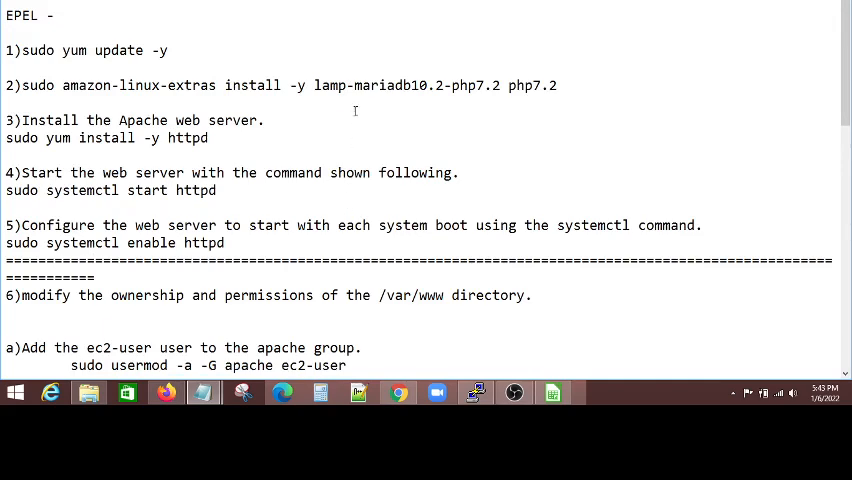
mouse_move(356, 112)
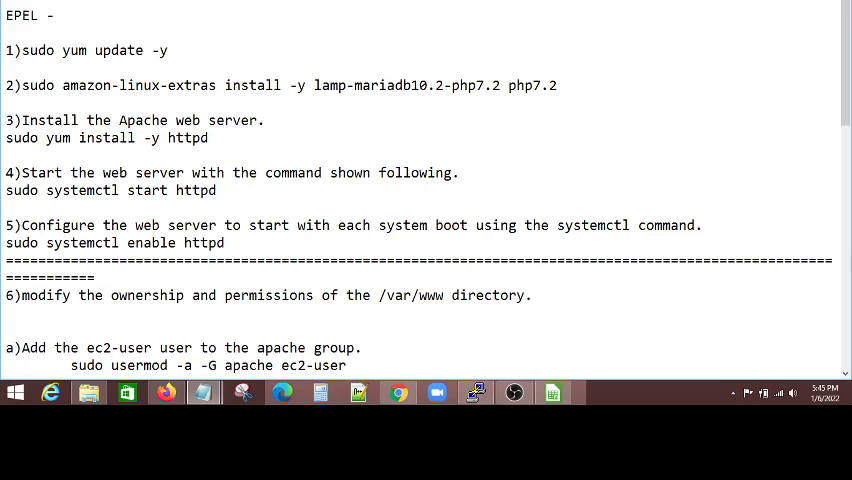
mouse_move(136, 8)
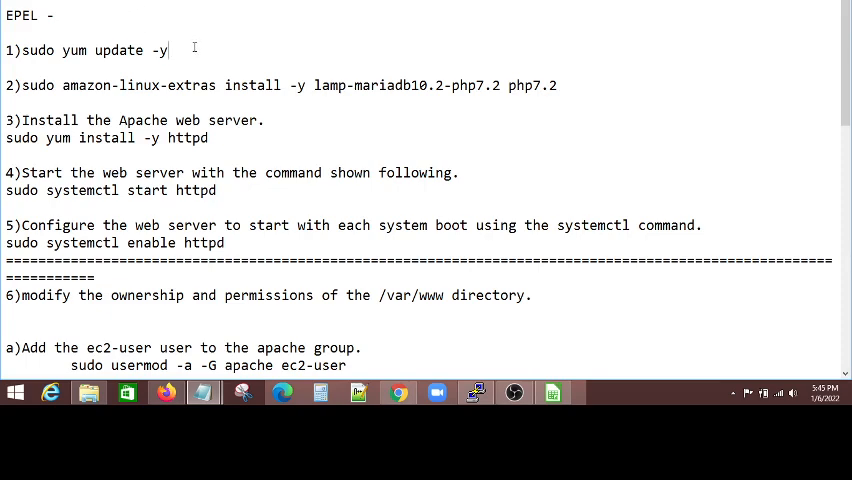
left_click(112, 50)
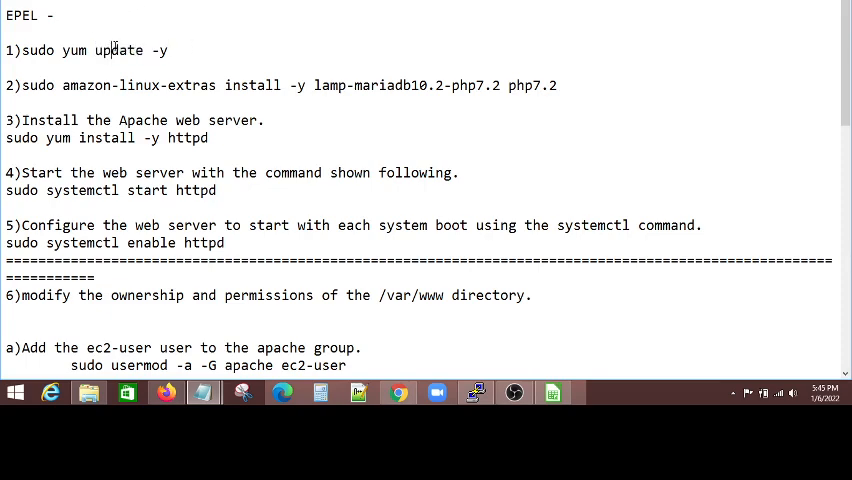
double_click(120, 50)
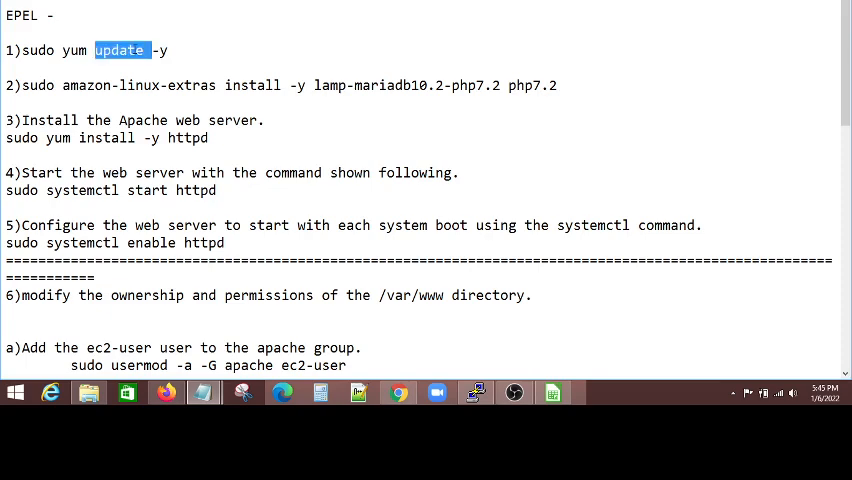
left_click(120, 84)
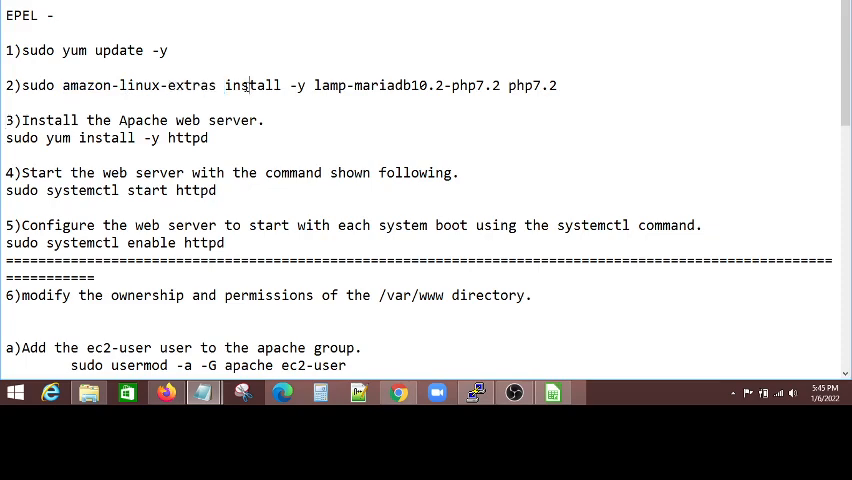
double_click(252, 84)
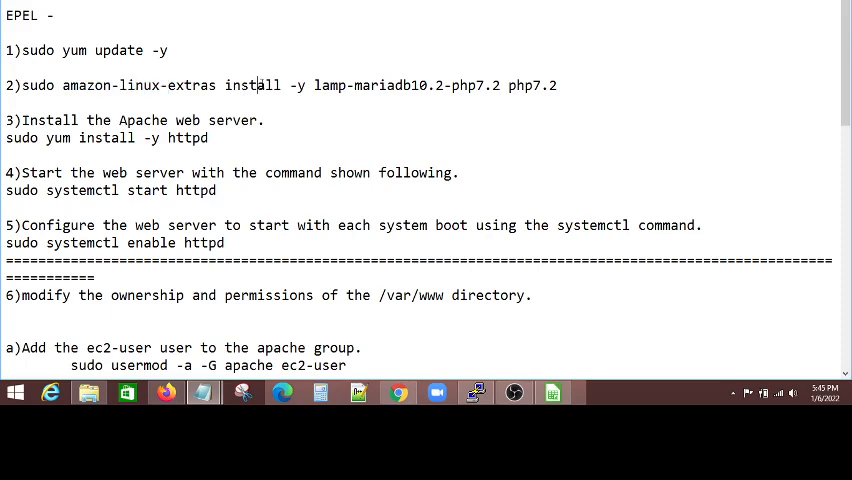
double_click(142, 84)
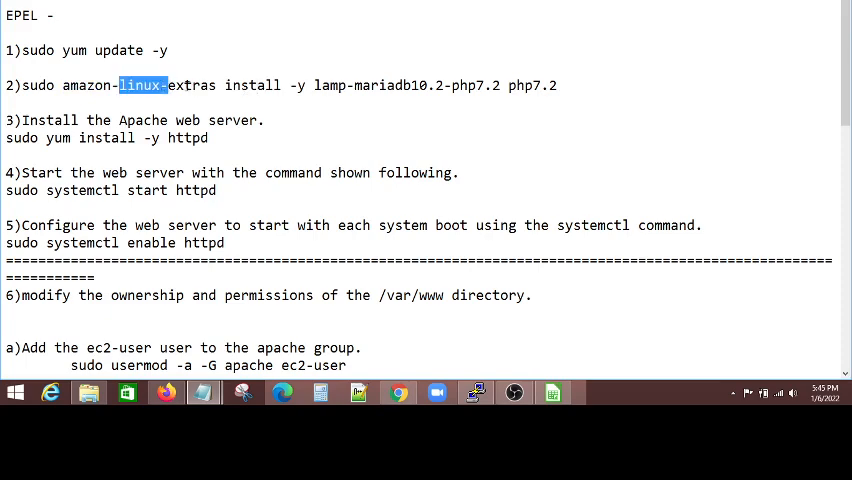
double_click(196, 84)
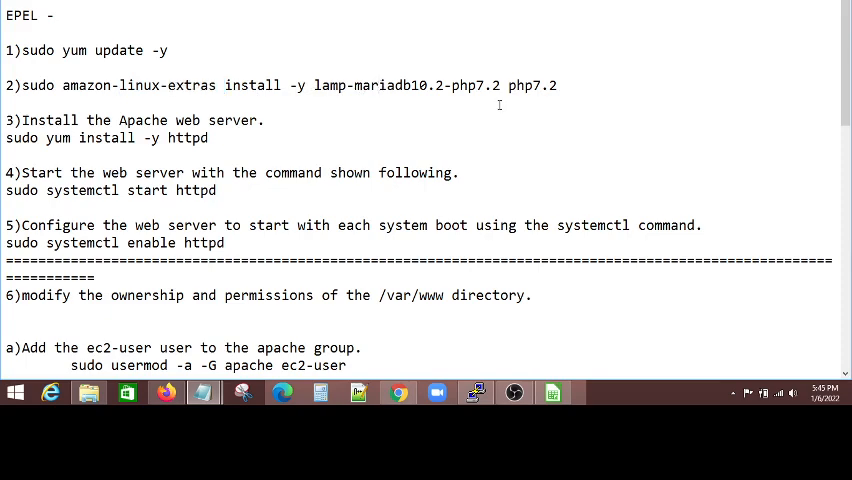
mouse_move(712, 308)
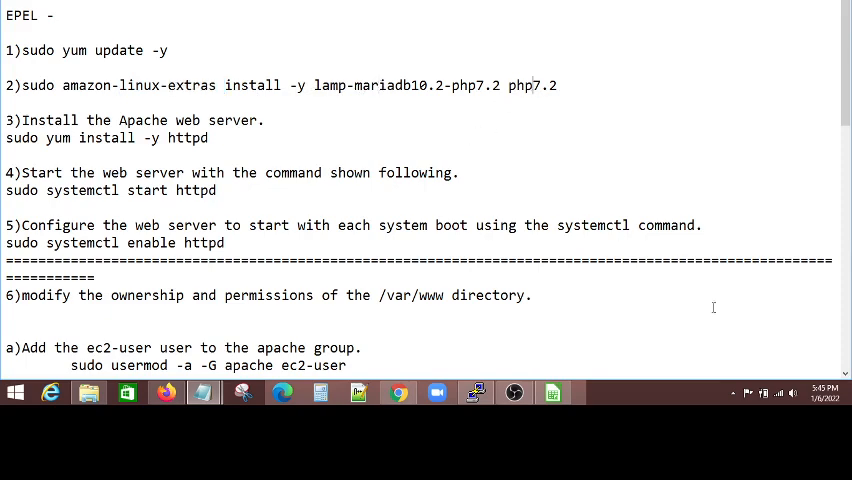
scroll("down", 3)
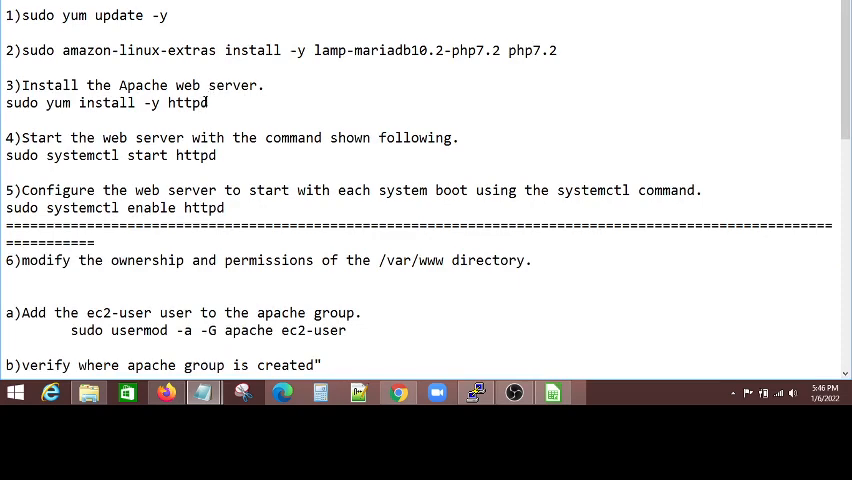
double_click(58, 104)
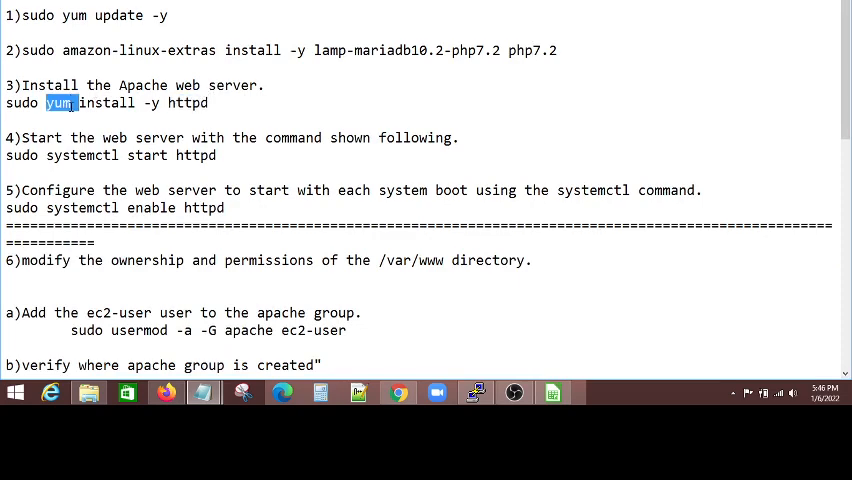
left_click(206, 104)
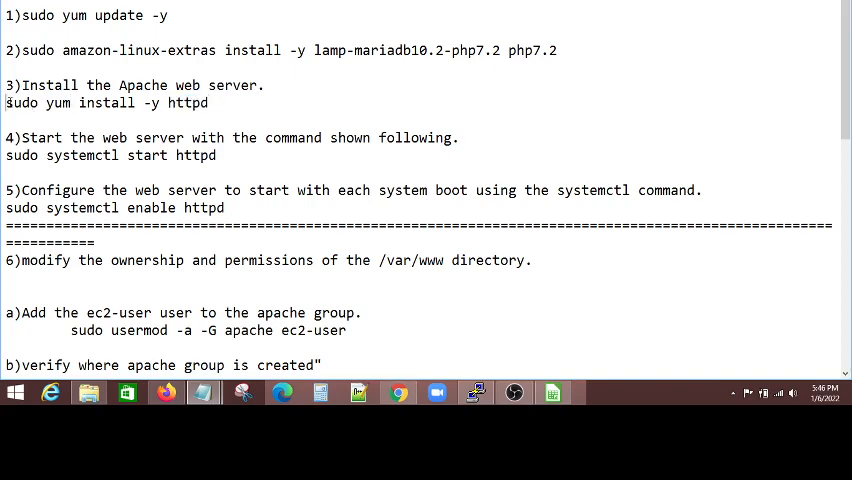
double_click(108, 104)
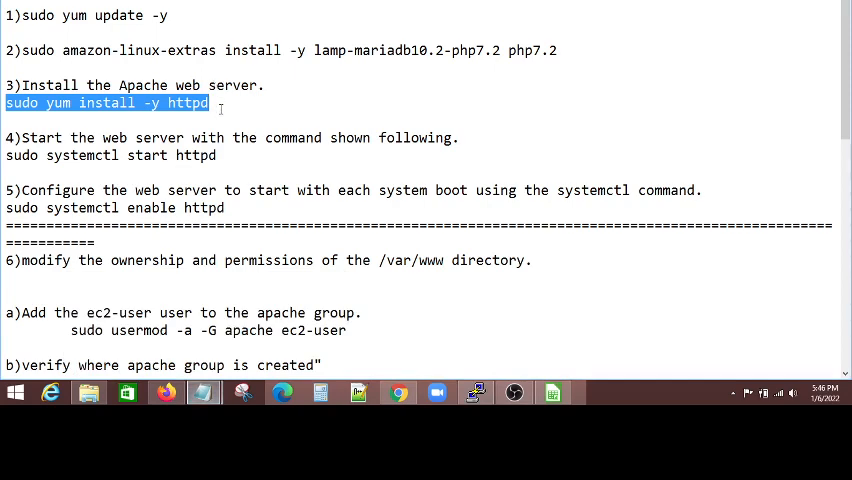
left_click(224, 104)
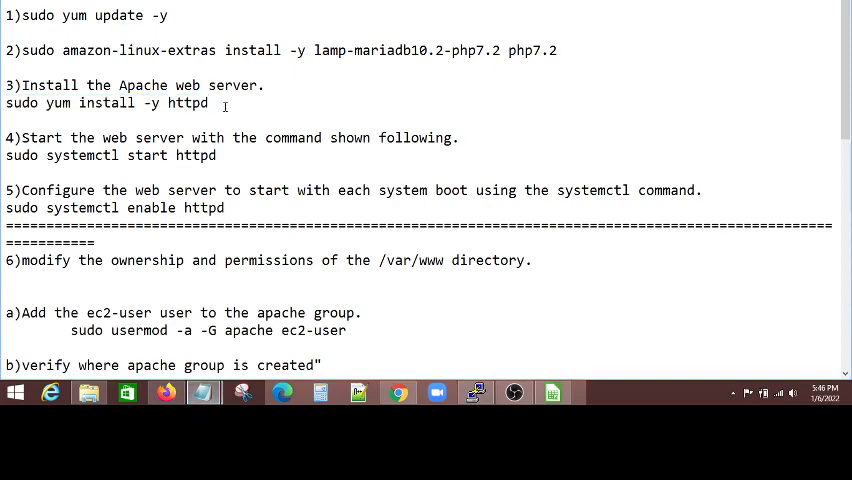
mouse_move(244, 158)
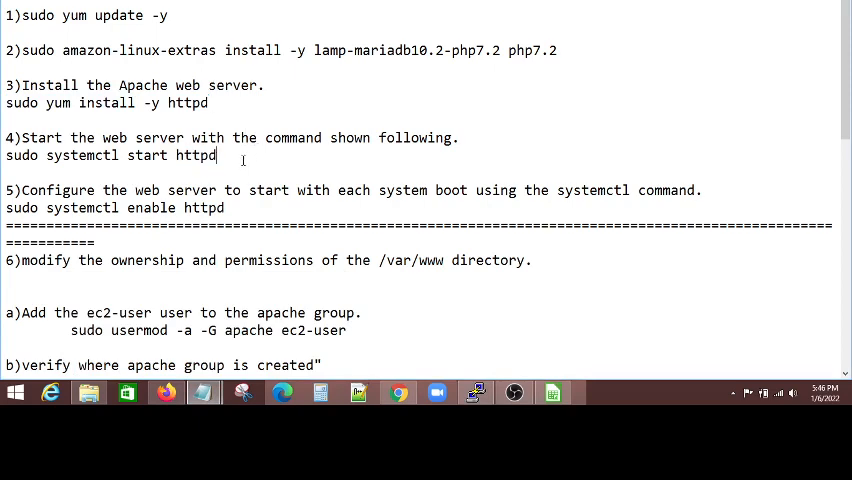
double_click(148, 156)
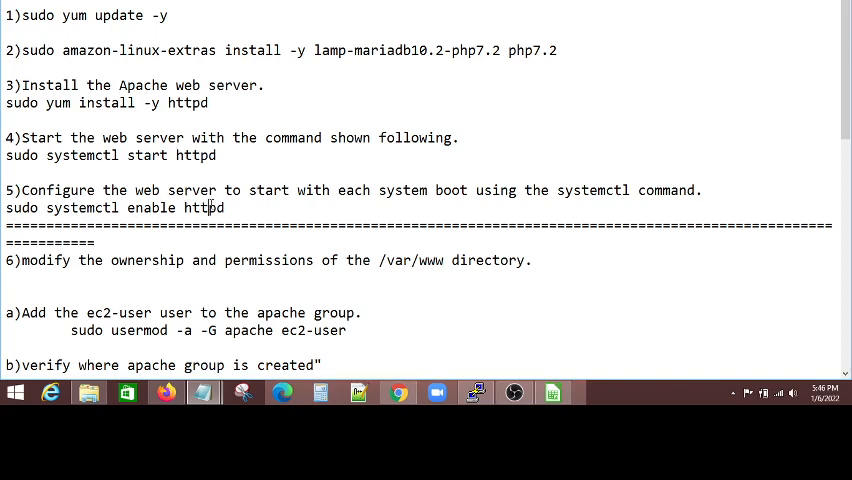
double_click(204, 208)
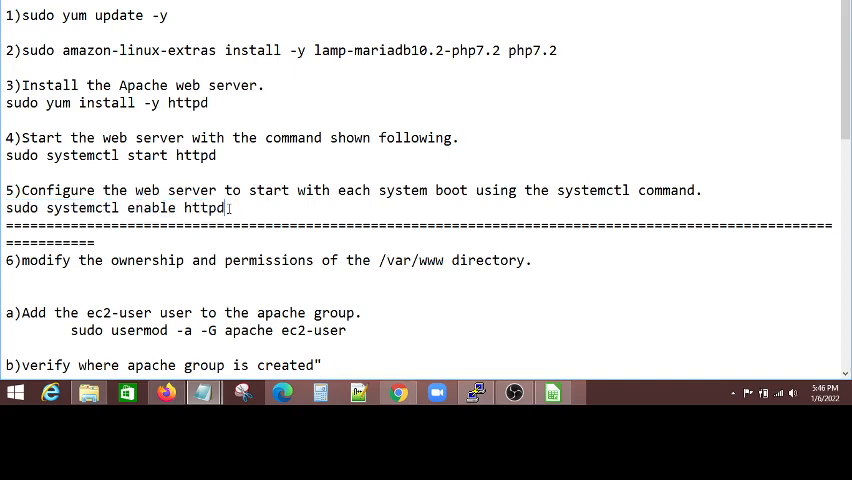
double_click(204, 208)
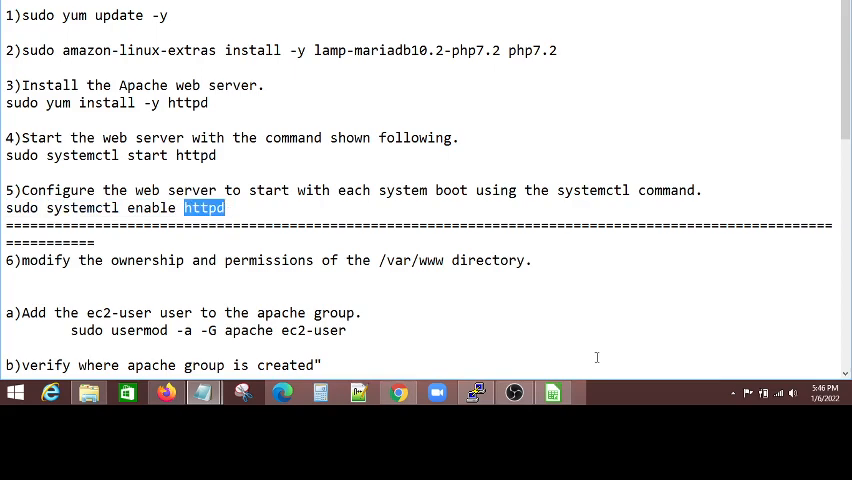
scroll("down", 3)
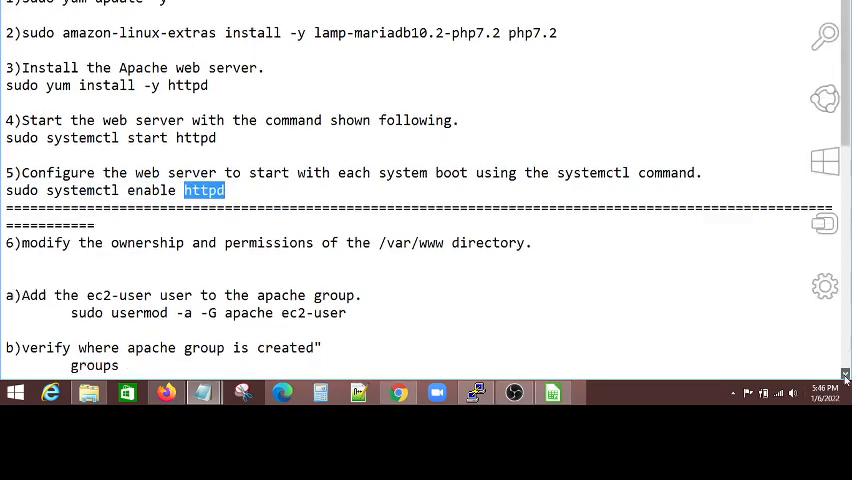
scroll("down", 3)
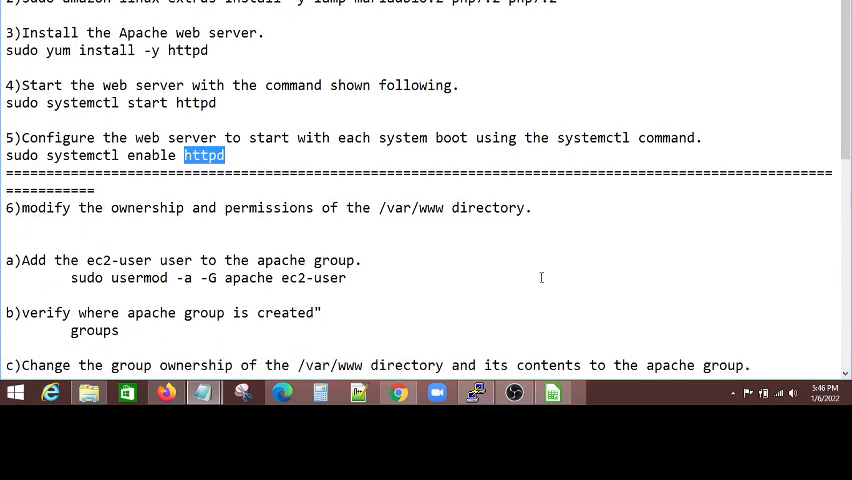
mouse_move(504, 340)
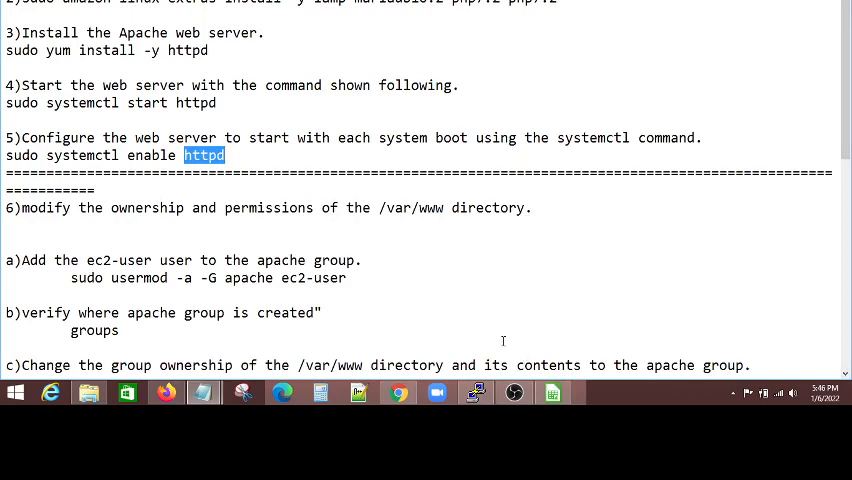
mouse_move(416, 208)
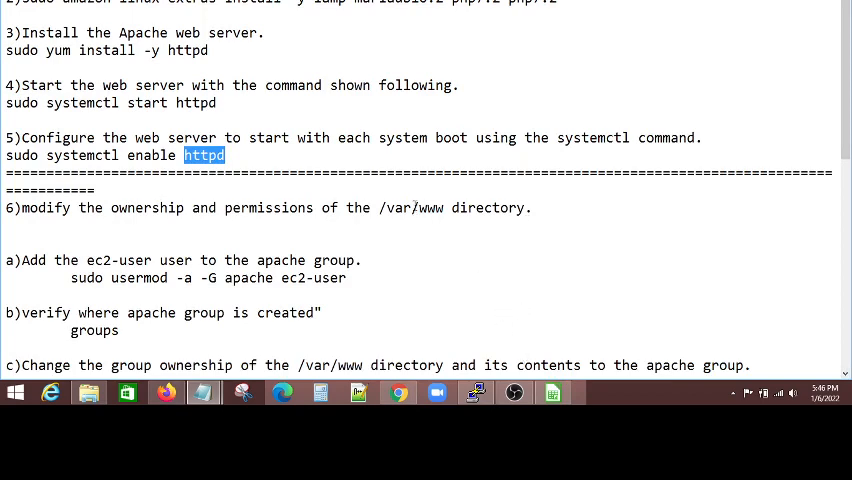
left_click(390, 226)
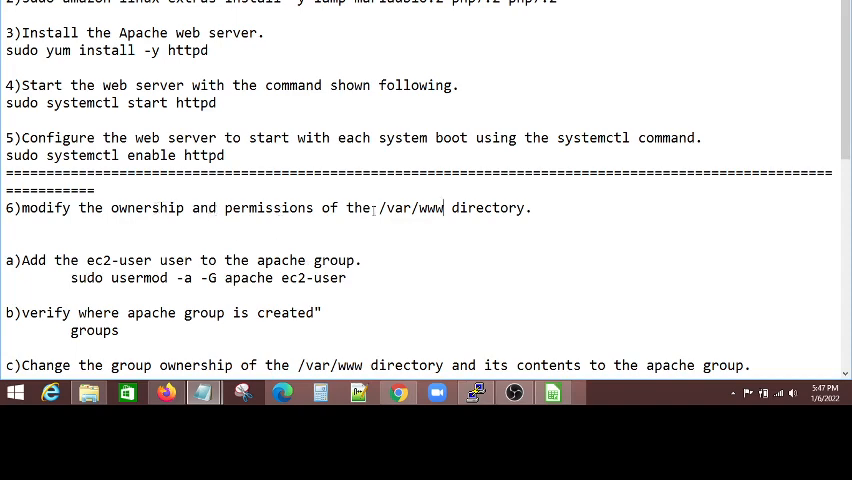
mouse_move(380, 272)
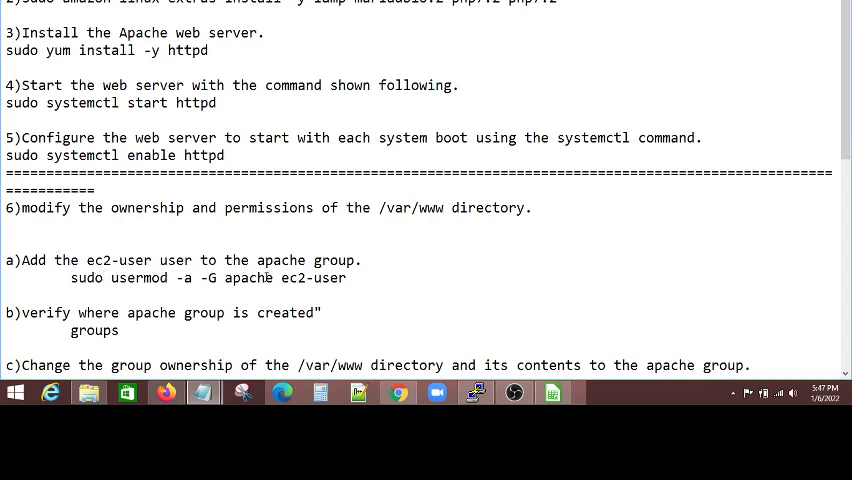
double_click(250, 278)
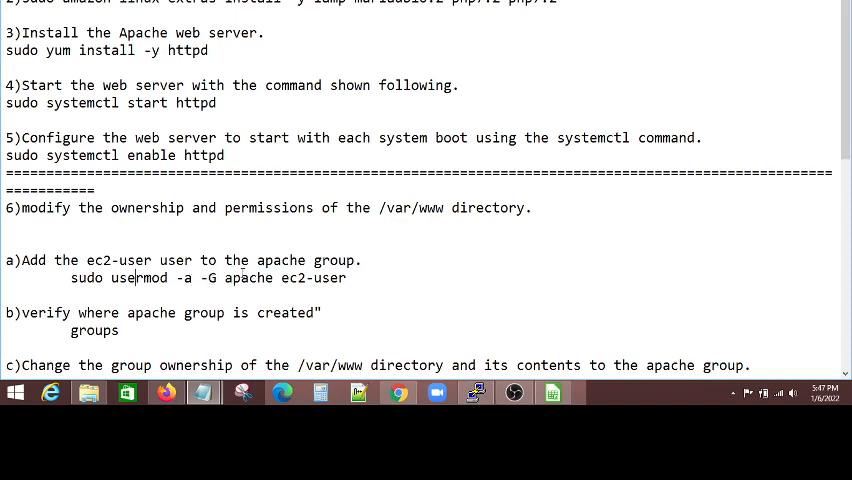
double_click(248, 278)
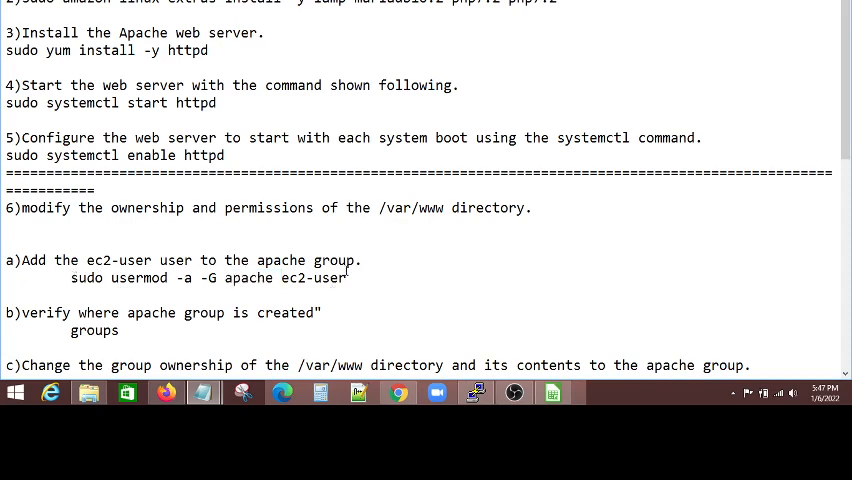
double_click(248, 278)
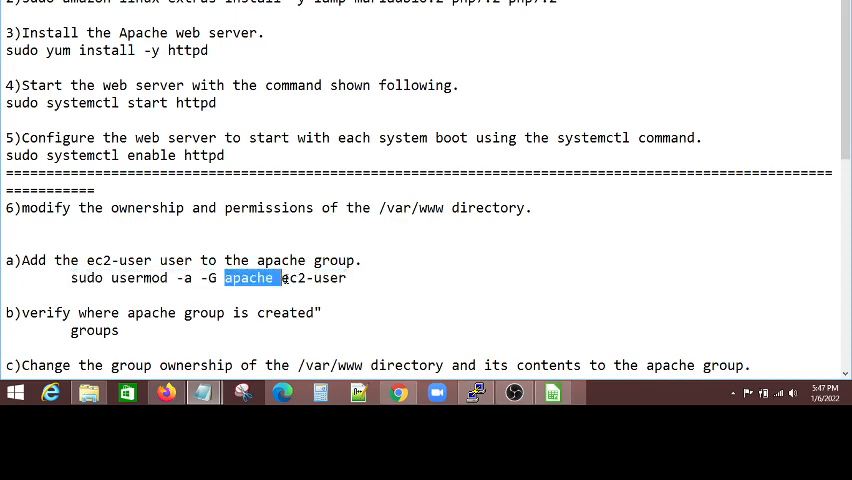
left_click(250, 278)
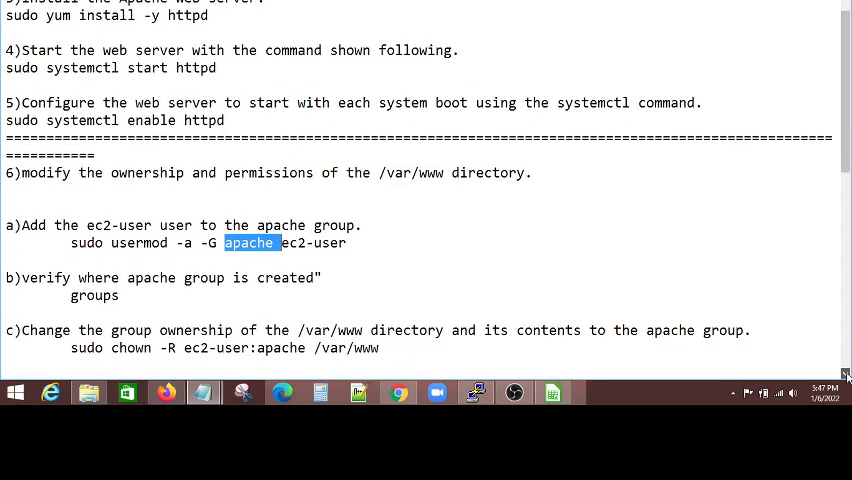
scroll("down", 3)
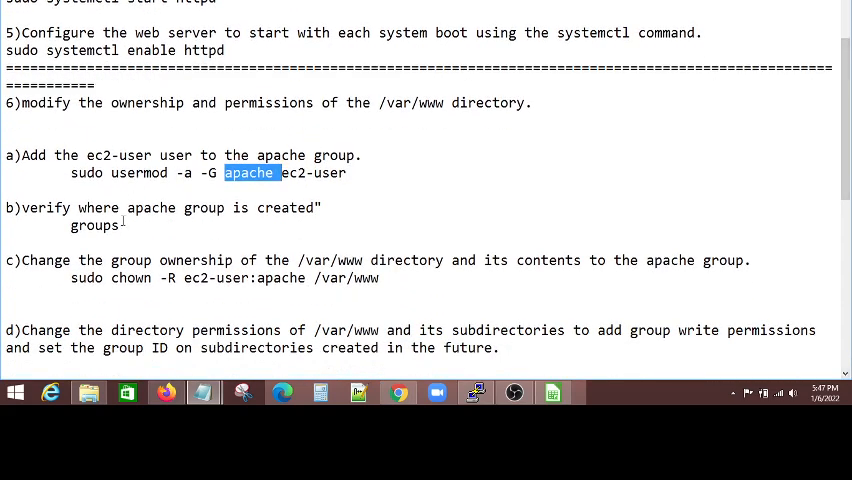
double_click(94, 224)
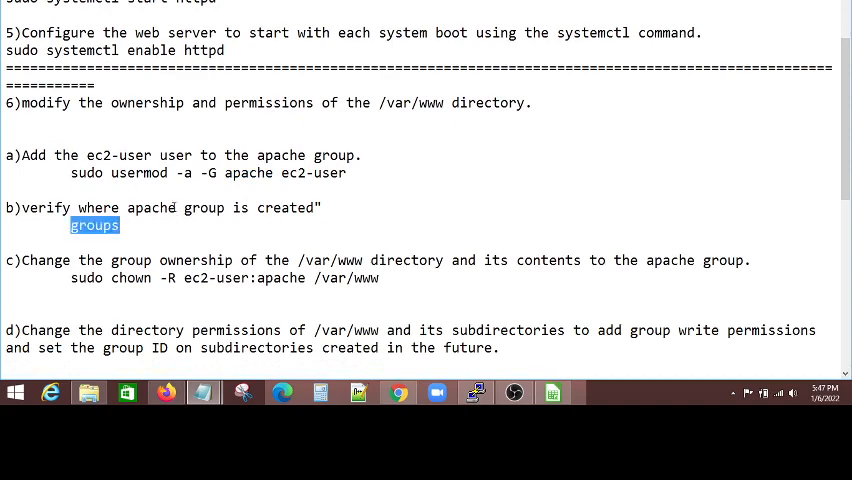
double_click(152, 208)
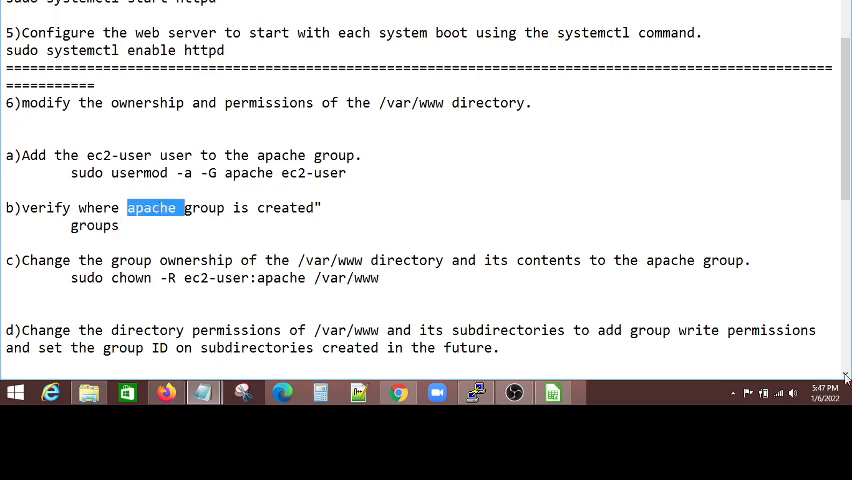
scroll("down", 3)
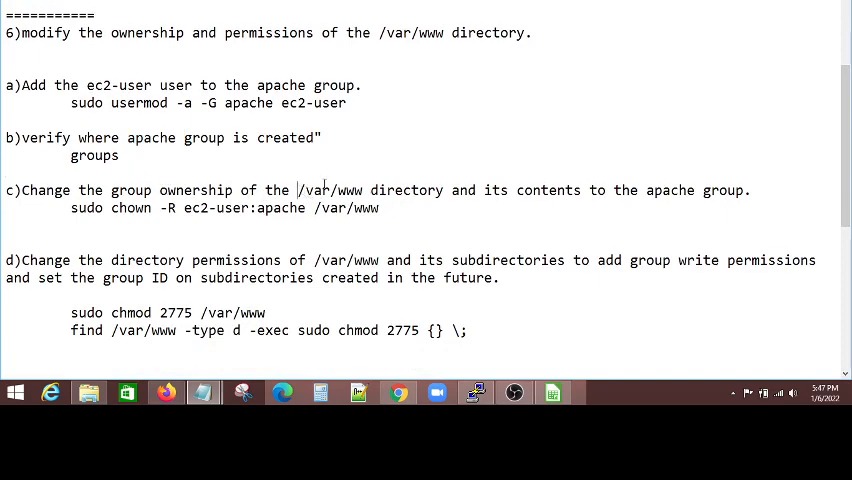
double_click(330, 190)
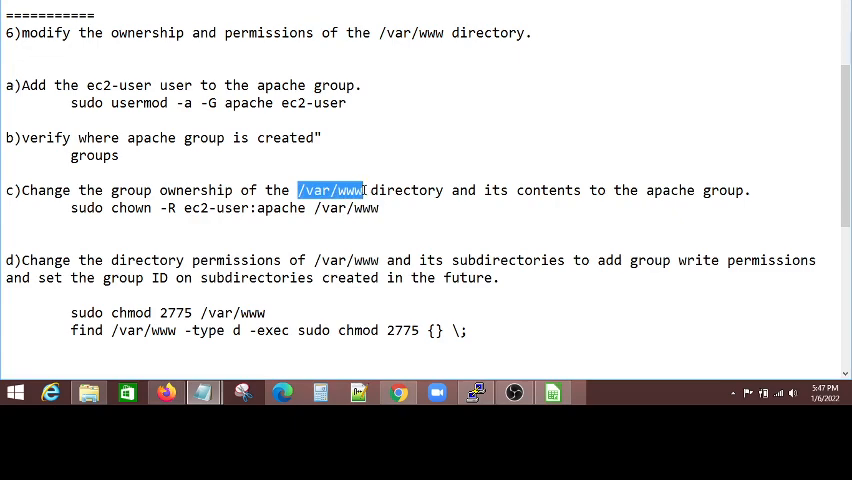
left_click(352, 172)
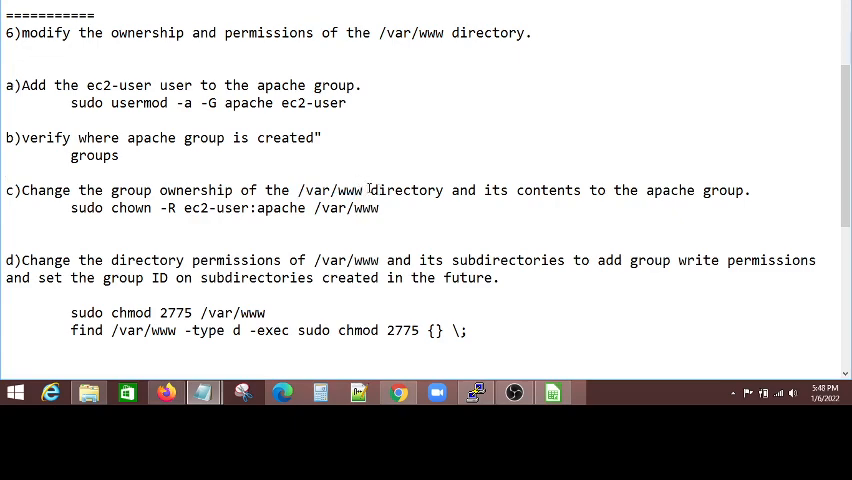
double_click(332, 190)
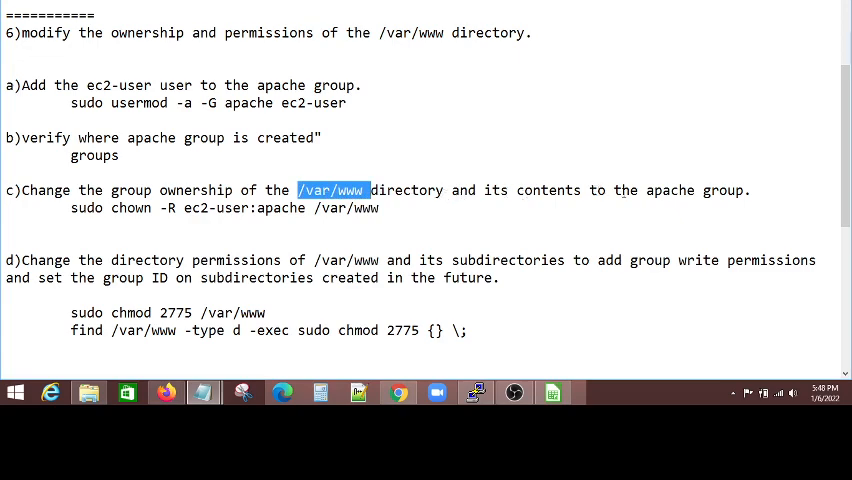
double_click(672, 190)
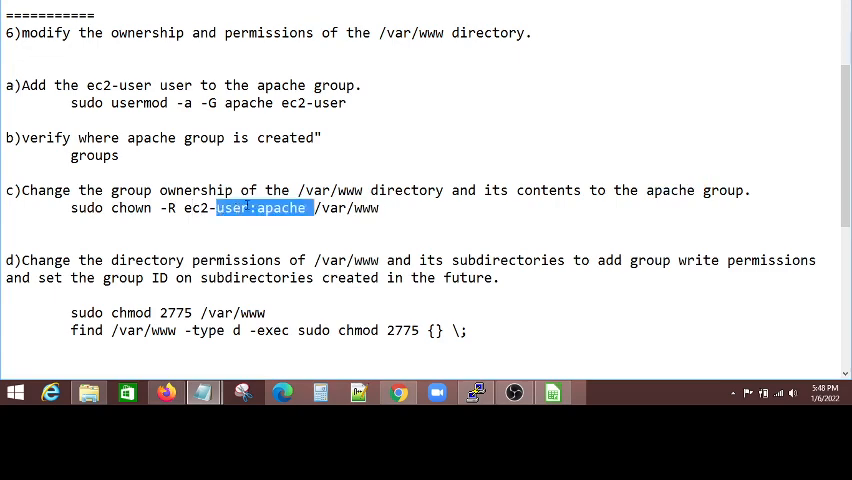
double_click(348, 208)
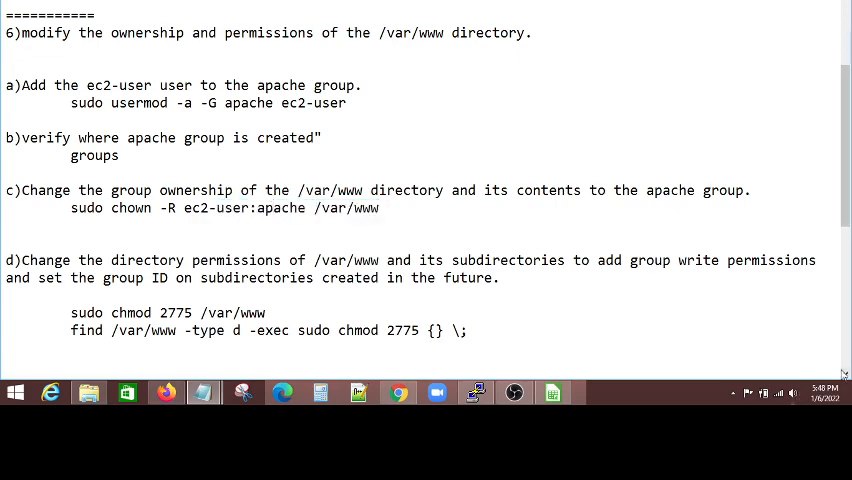
scroll("down", 3)
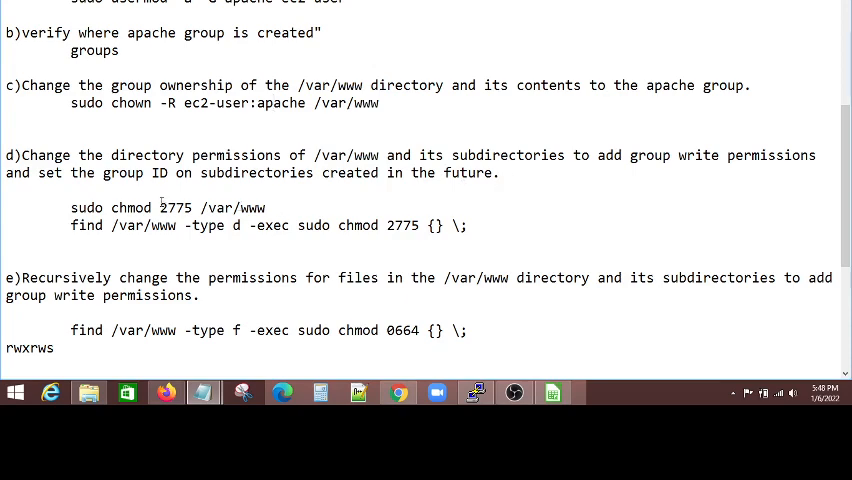
double_click(176, 208)
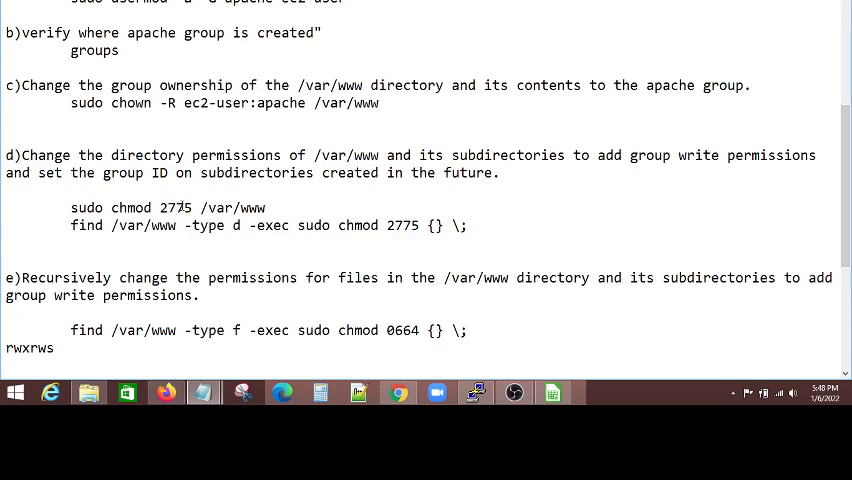
double_click(180, 208)
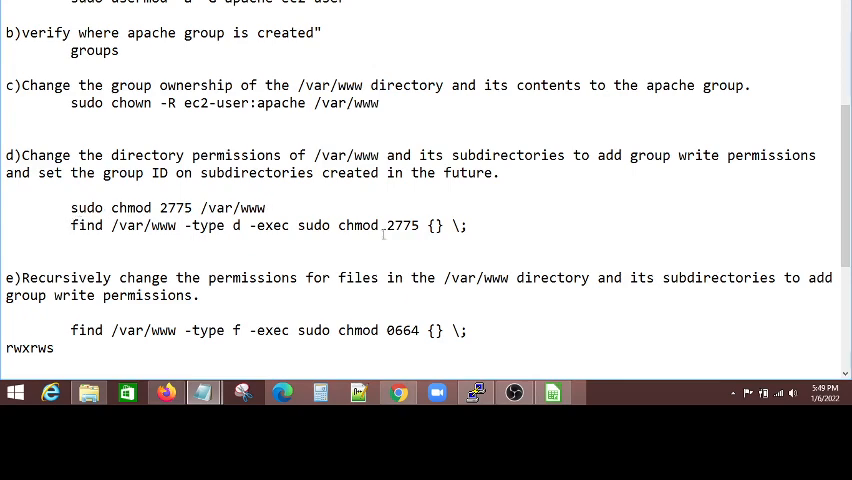
double_click(208, 224)
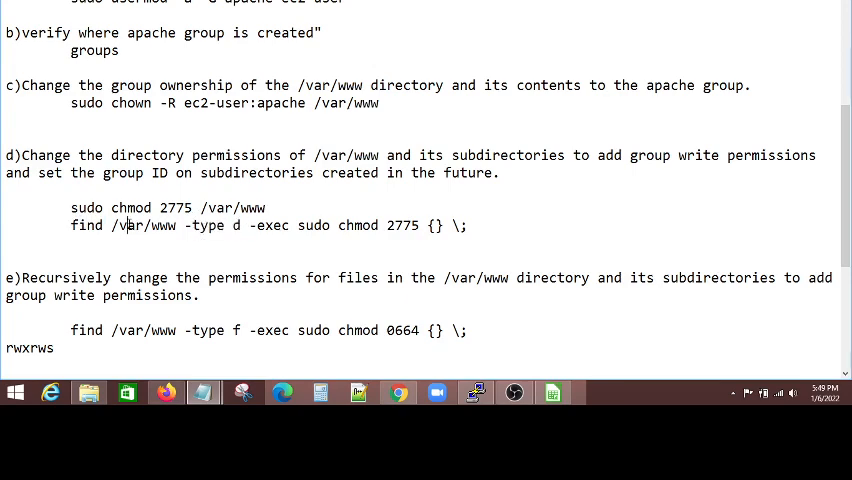
double_click(144, 224)
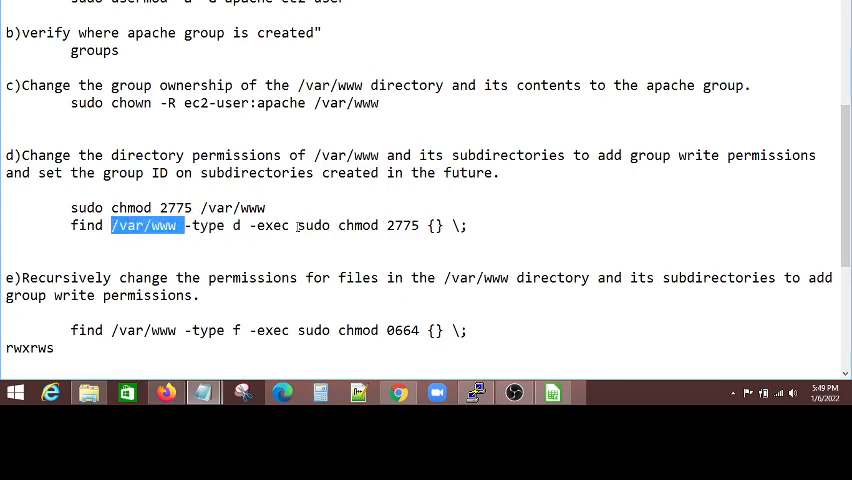
double_click(272, 224)
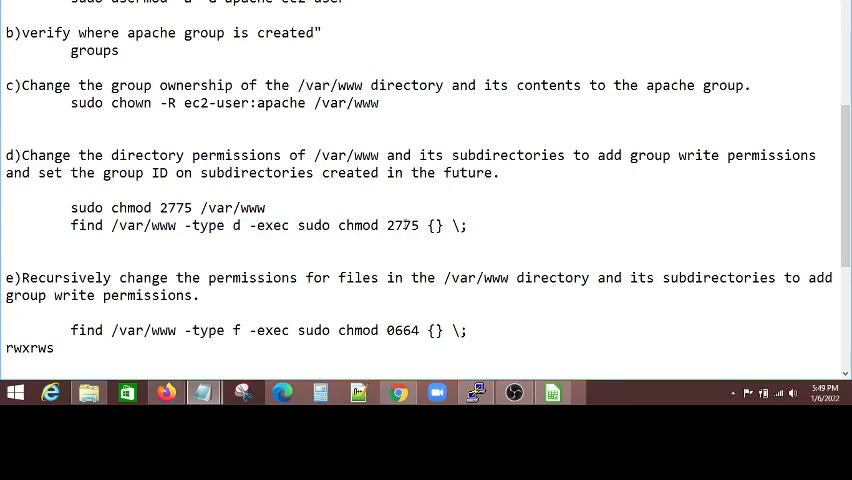
double_click(404, 224)
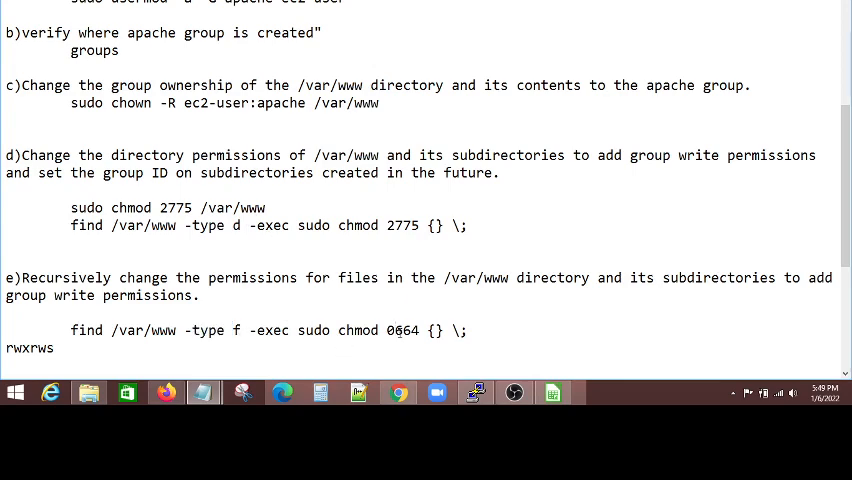
double_click(402, 330)
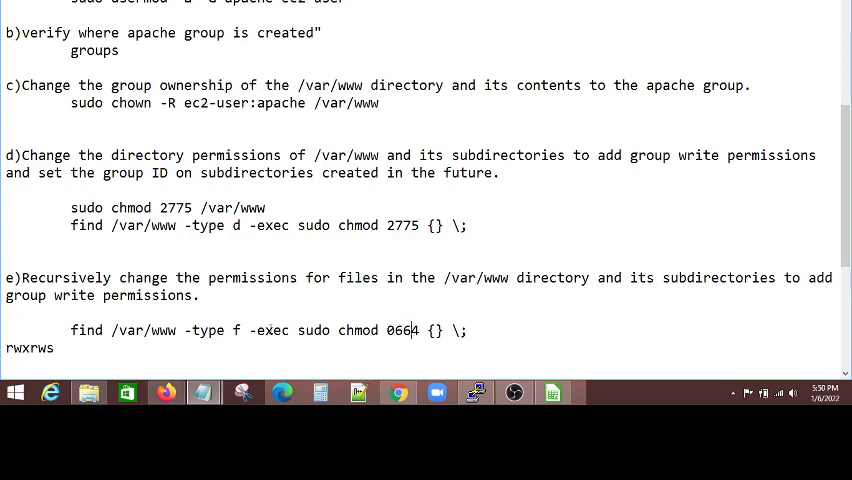
double_click(400, 330)
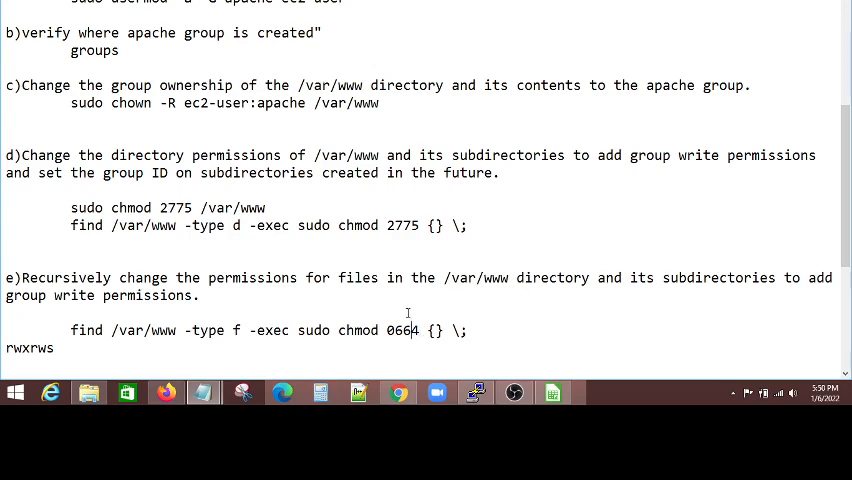
double_click(402, 330)
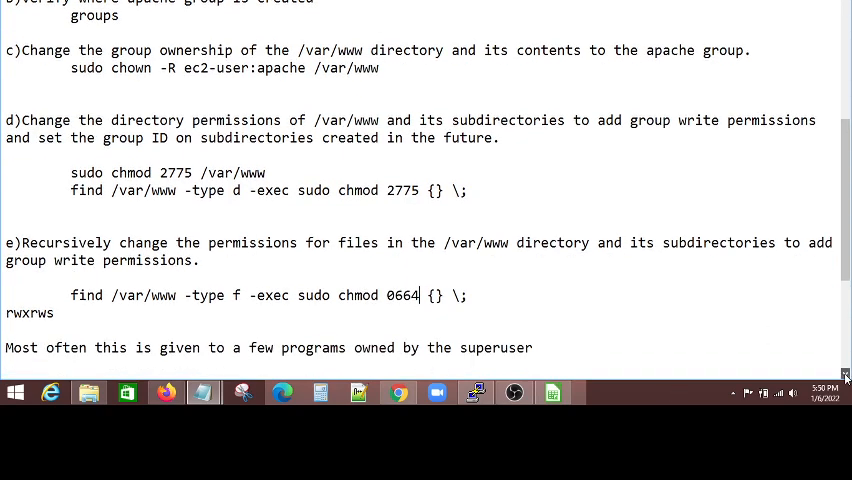
scroll("down", 3)
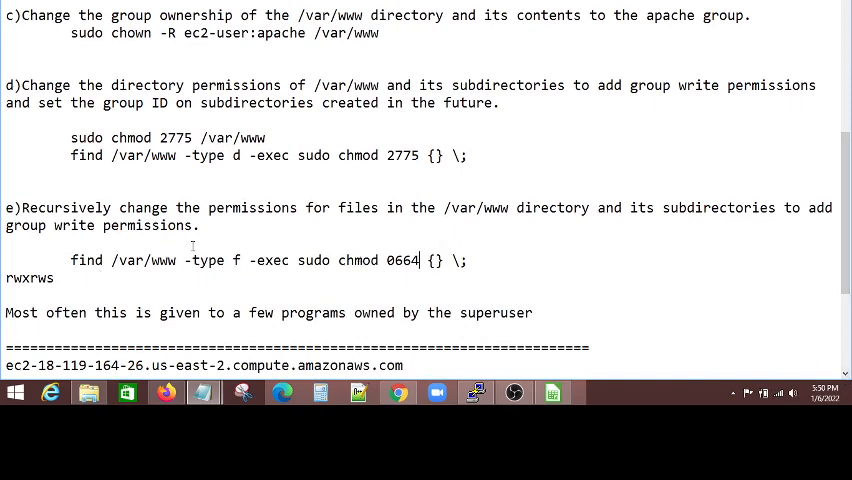
mouse_move(432, 332)
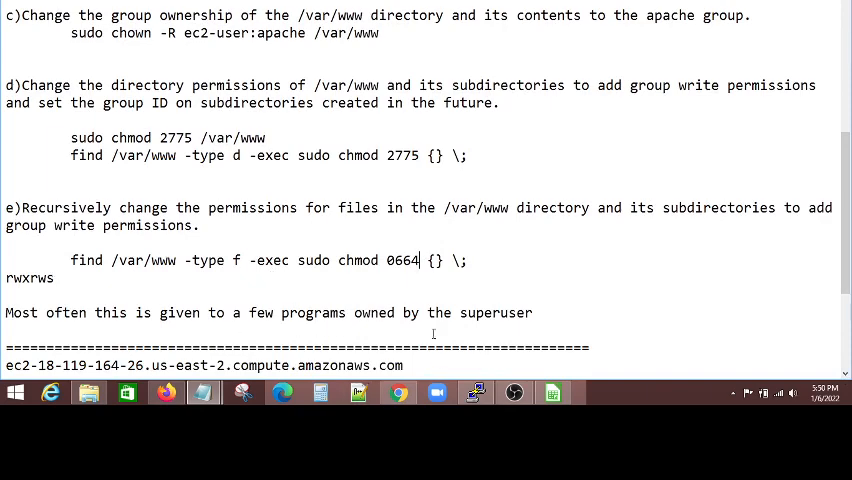
left_click(514, 392)
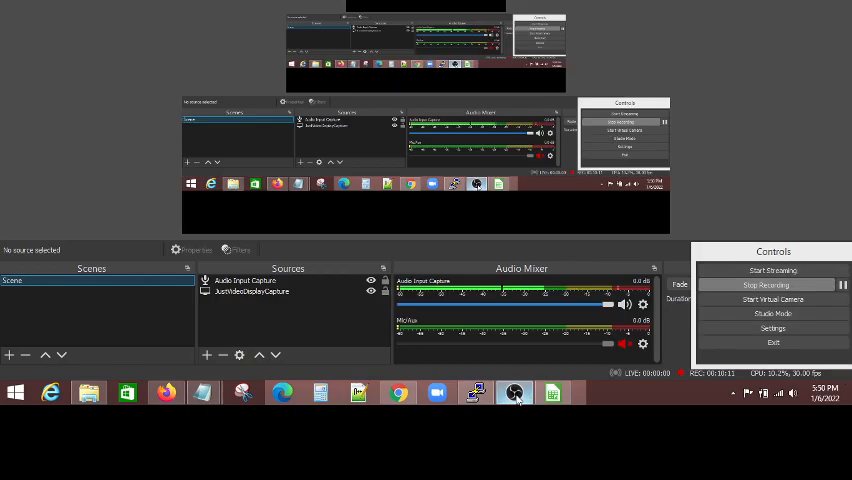
left_click(476, 392)
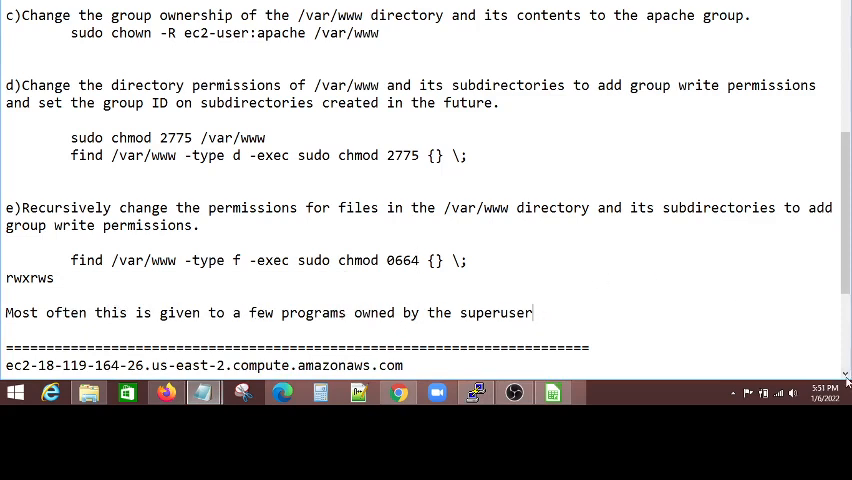
scroll("down", 3)
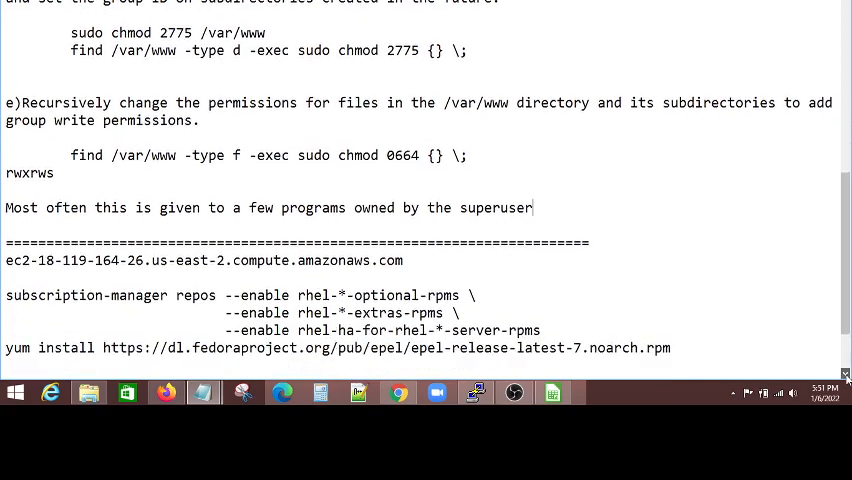
scroll("down", 3)
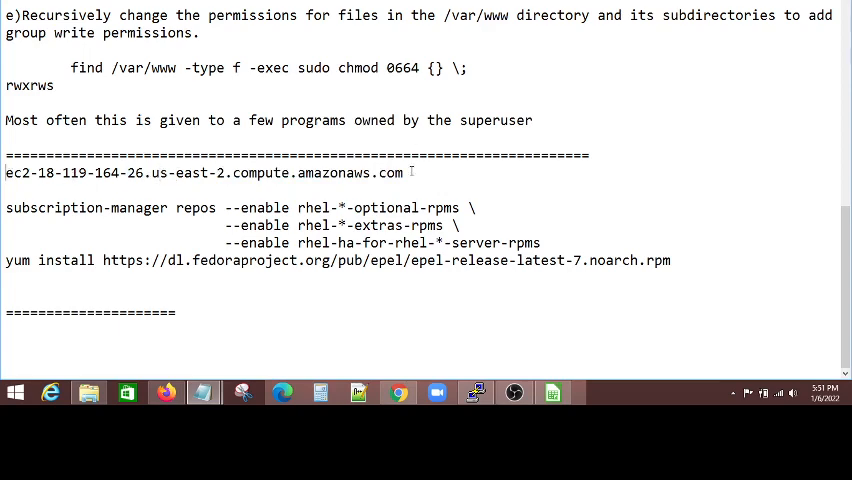
triple_click(204, 172)
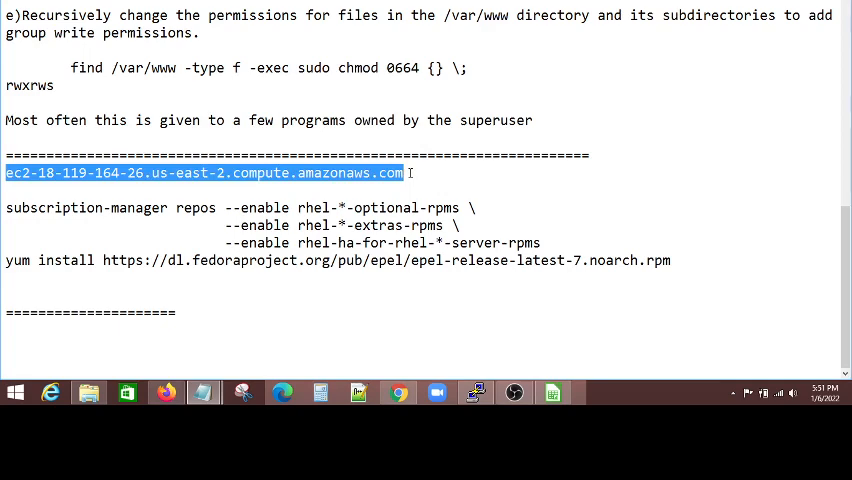
left_click(410, 172)
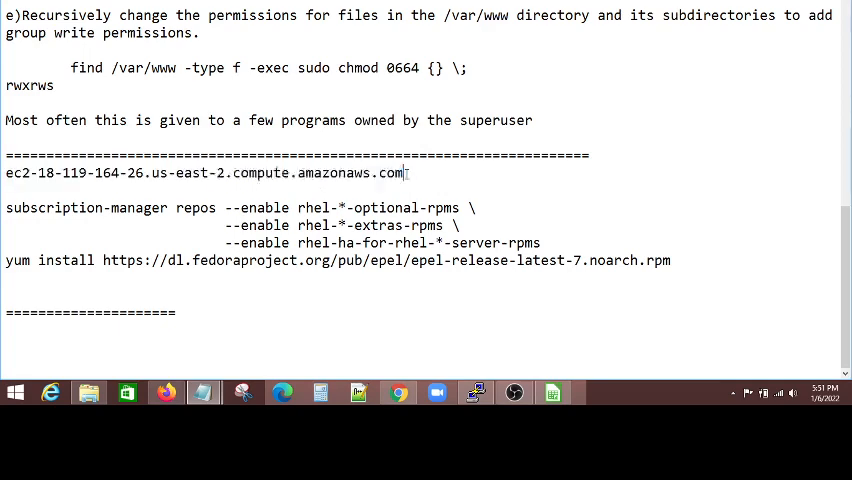
double_click(104, 172)
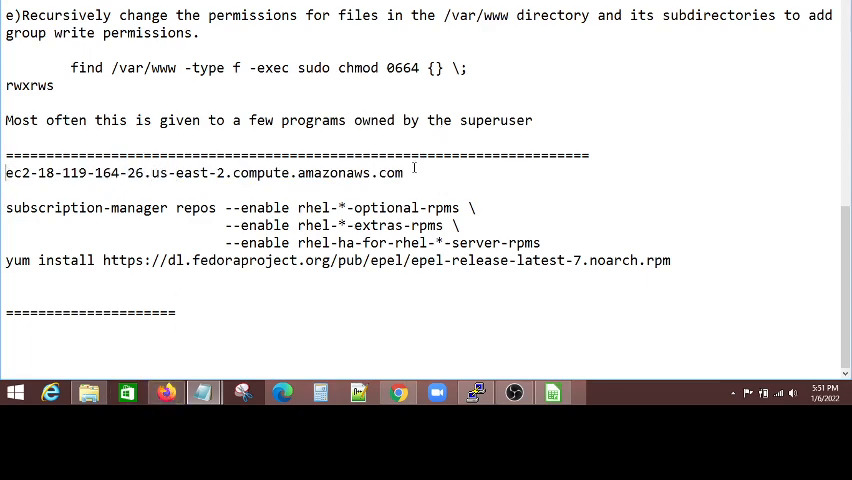
- Copy the EC2 public hostname from the notes and focus the Firefox address bar
triple_click(200, 172)
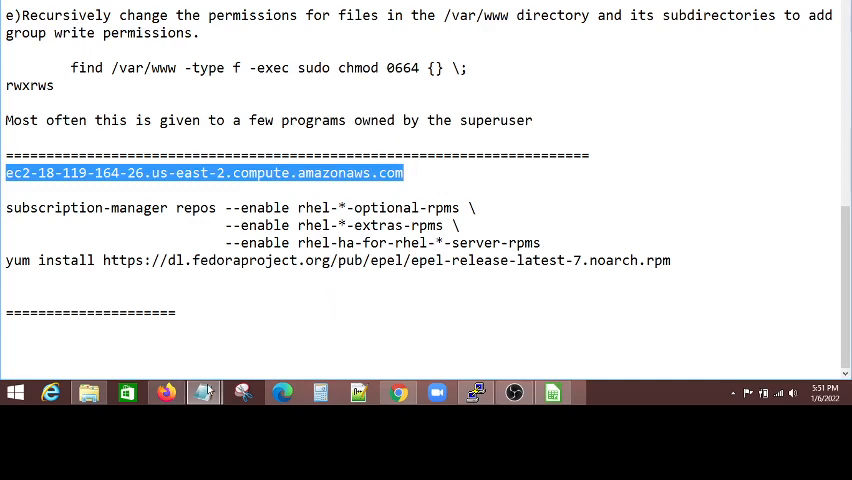
left_click(166, 392)
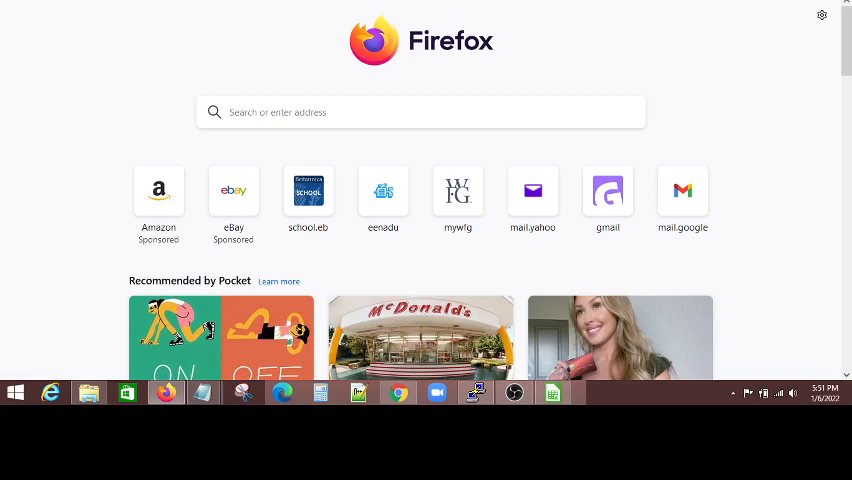
left_click(400, 112)
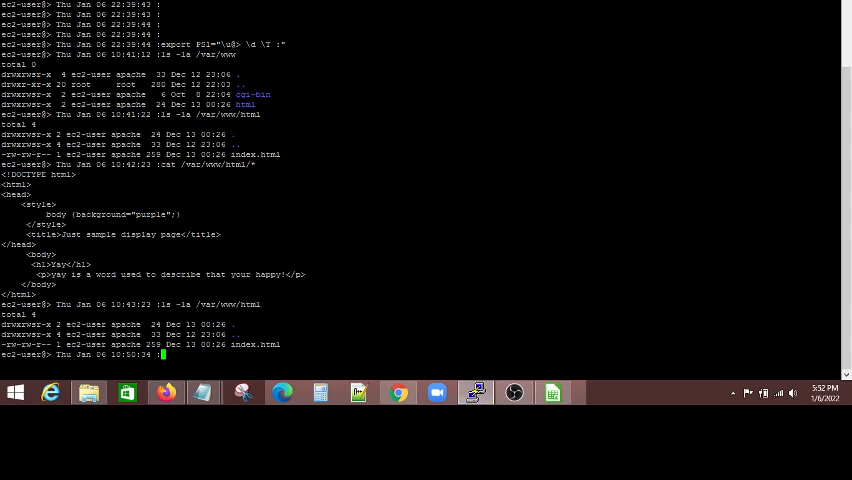
- Run cat /var/www/html/* to print the sample index page's HTML
type("cat /var/www/html/*")
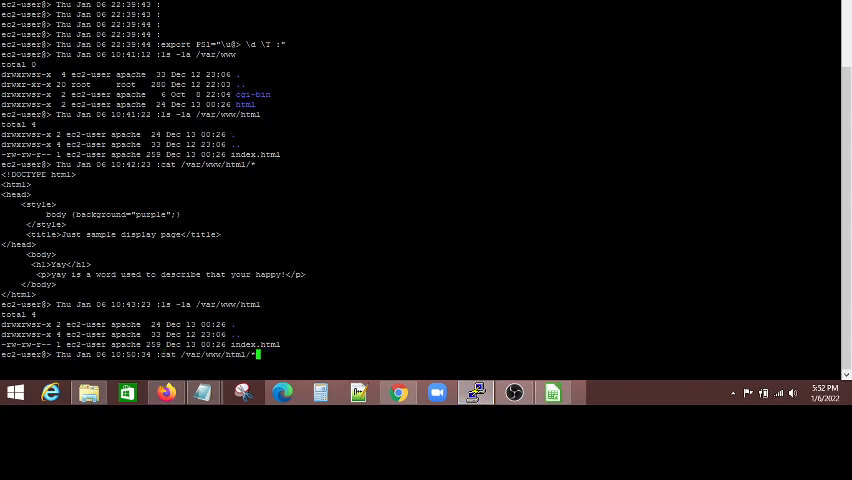
key("Return")
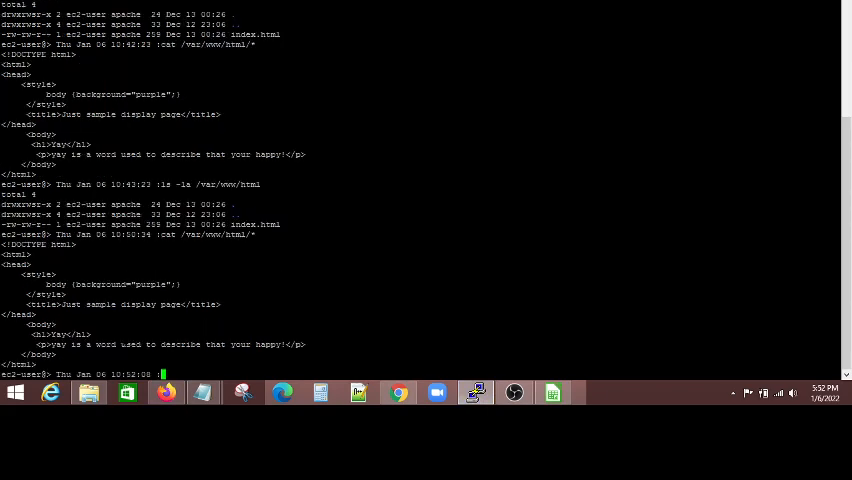
double_click(130, 344)
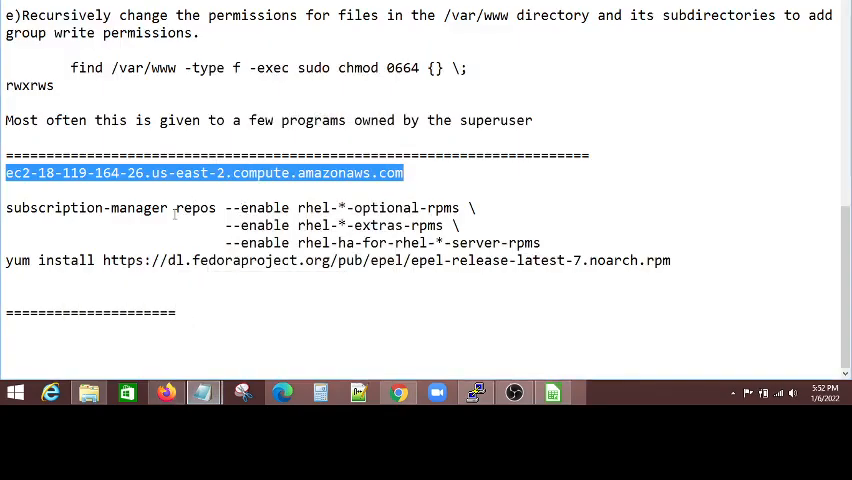
left_click(176, 212)
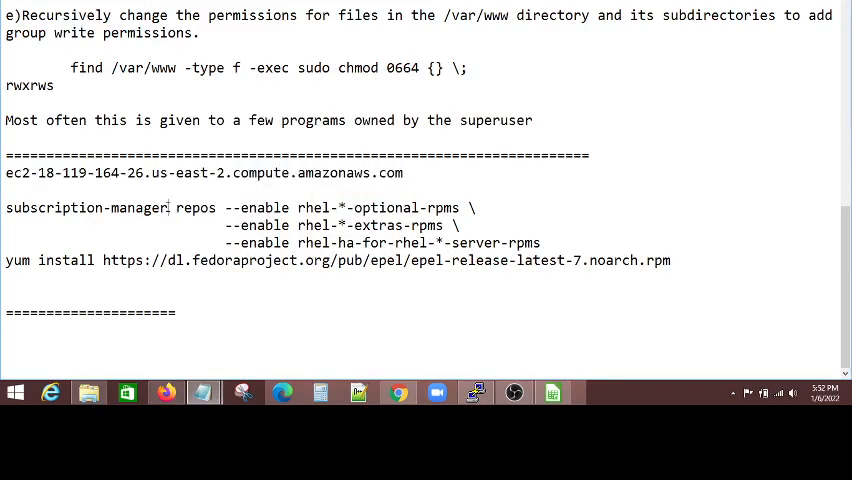
double_click(140, 208)
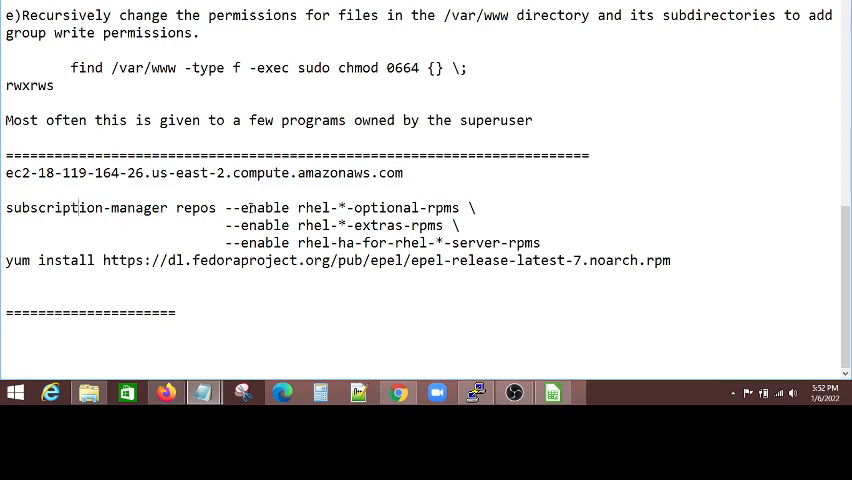
double_click(264, 208)
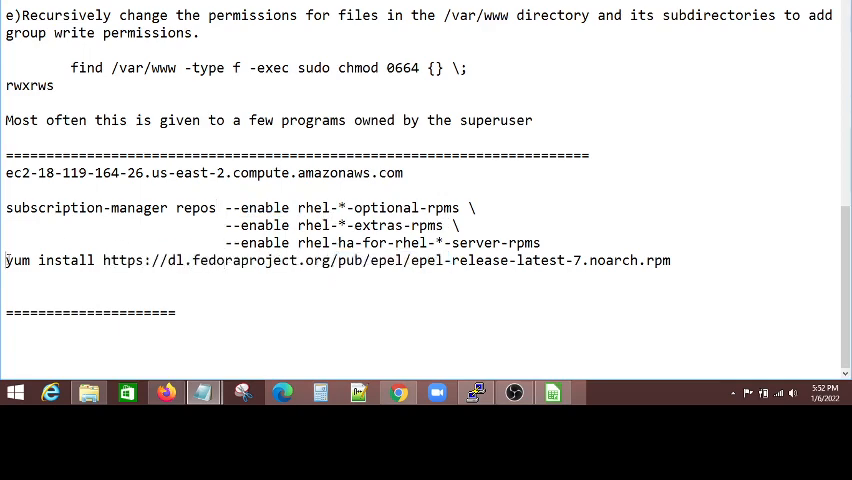
left_click(686, 260)
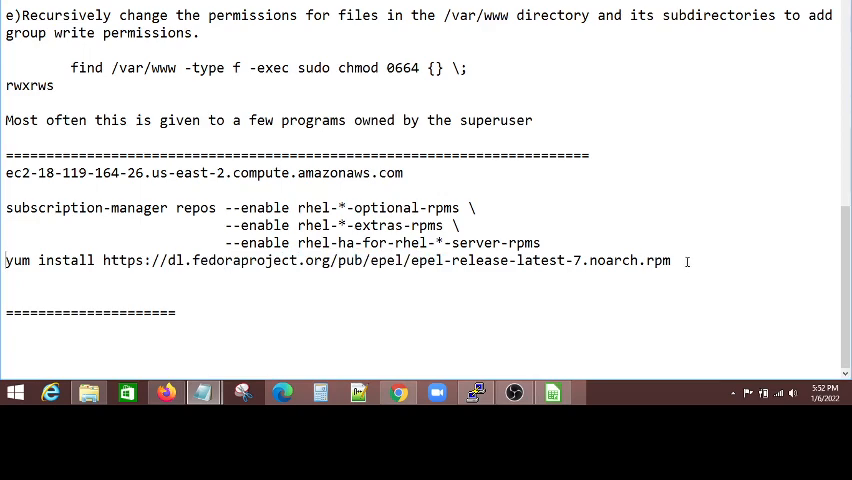
triple_click(336, 260)
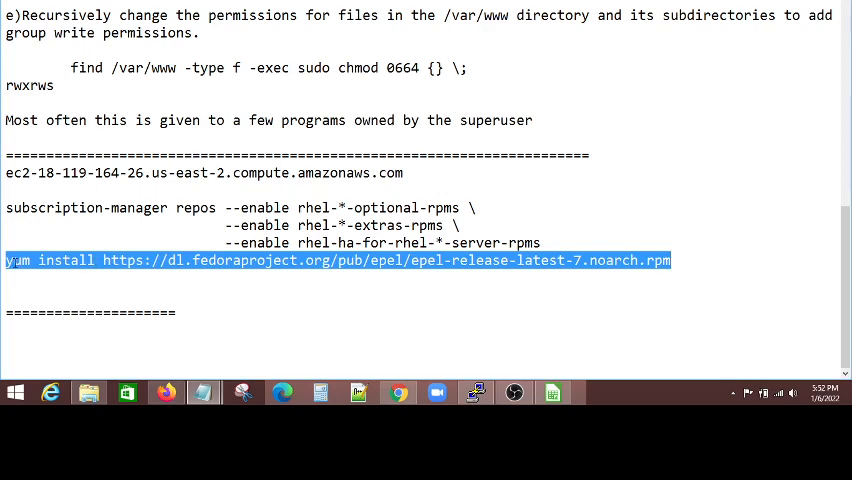
left_click(214, 334)
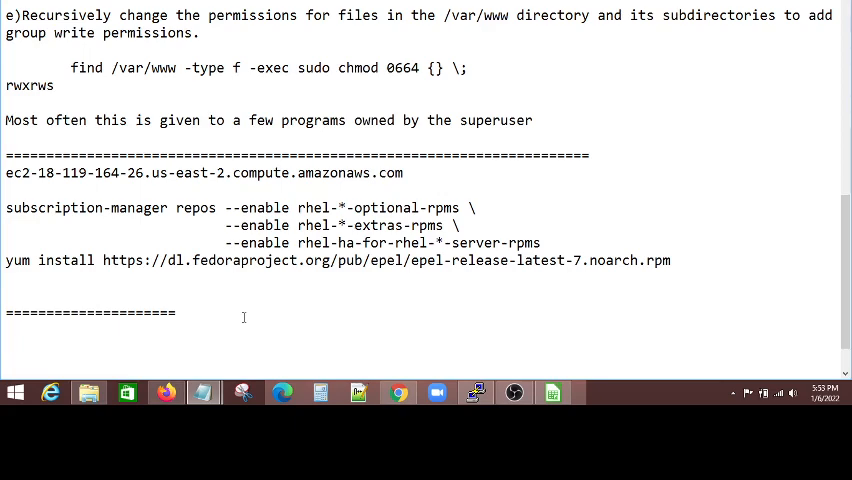
- Write 'A file system is attached : That file system will have all the necessary files'
type("A file s")
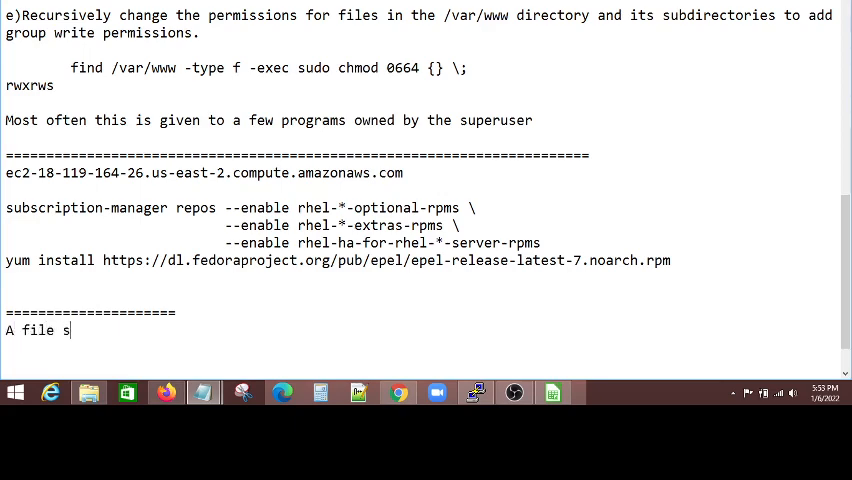
type("ystem w")
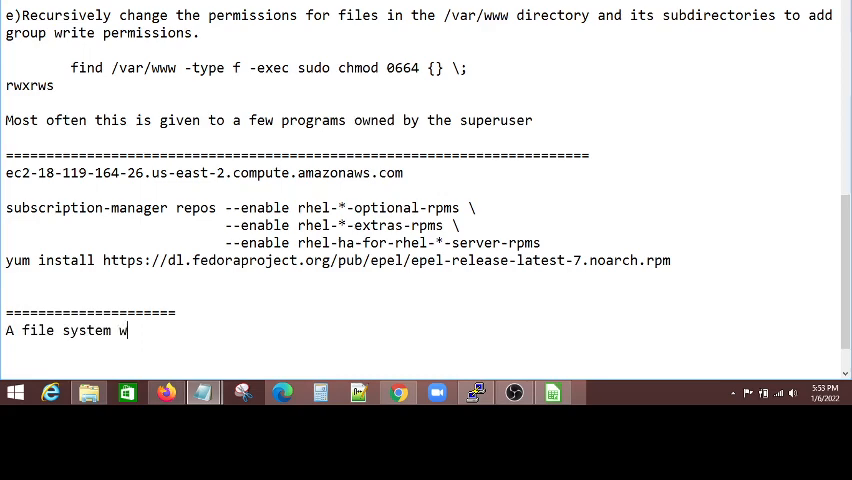
type("is t")
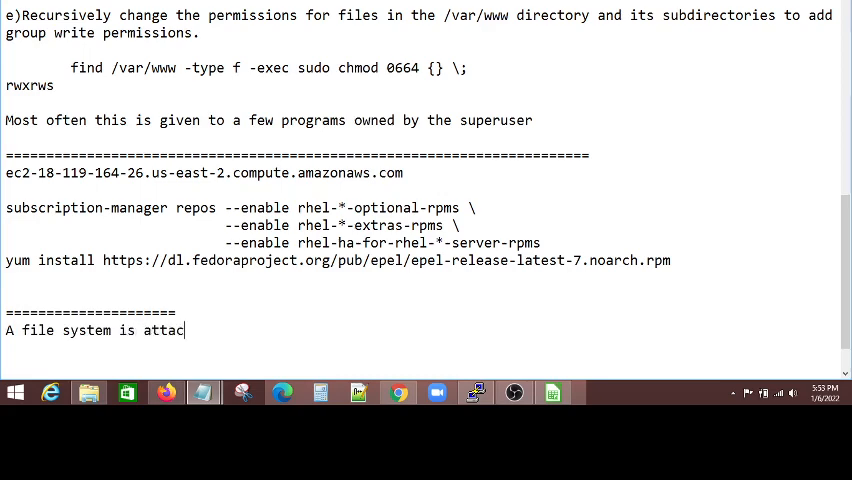
type("hed")
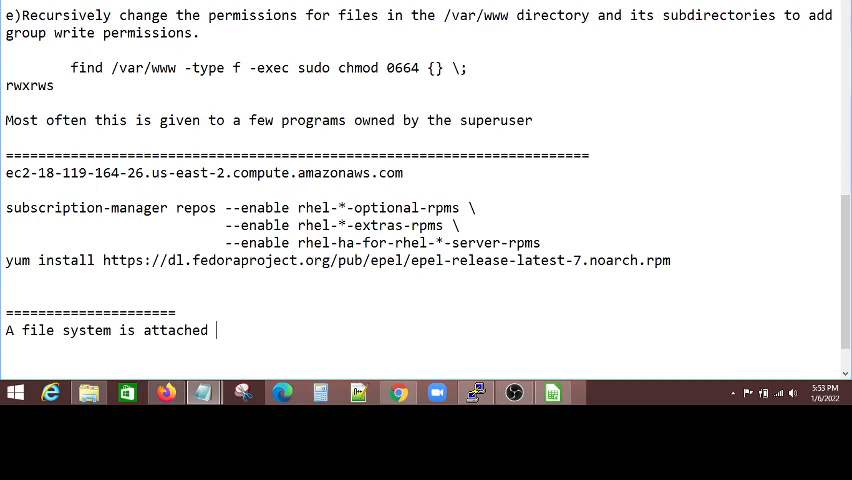
type(":")
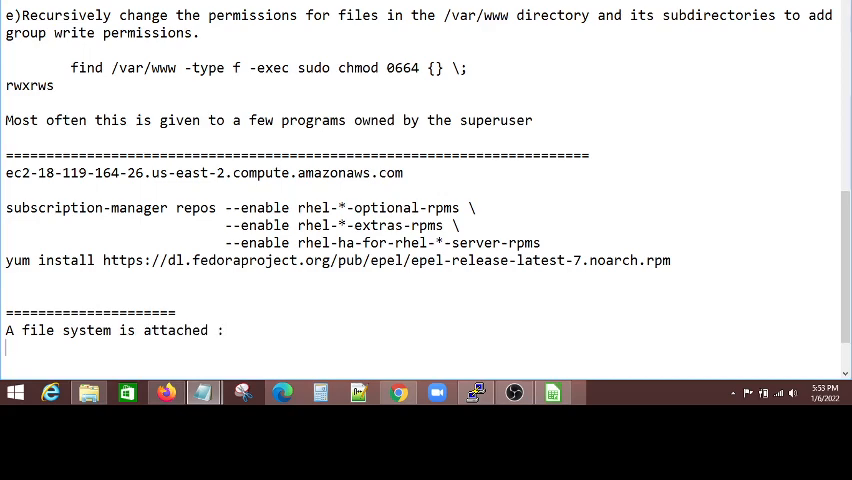
type("That")
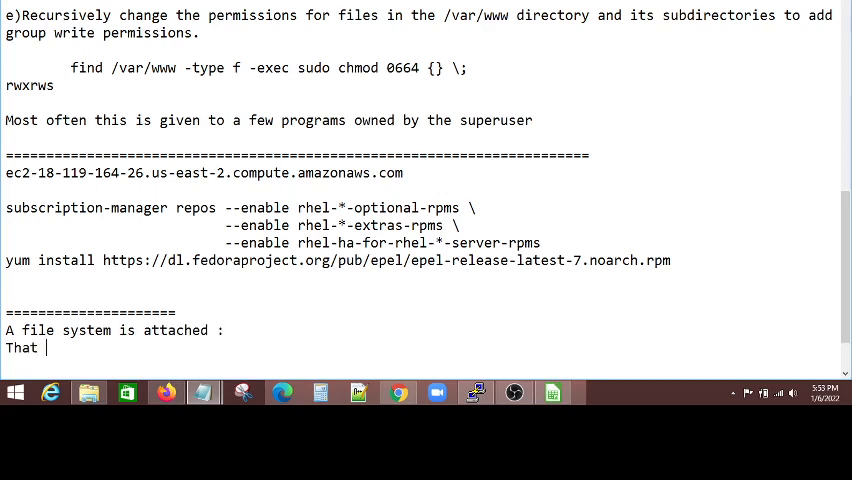
type("file system will have")
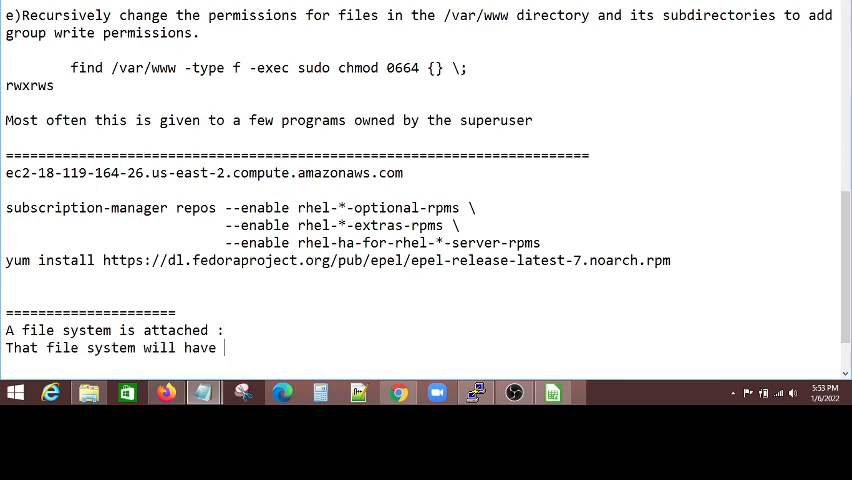
type("all hte")
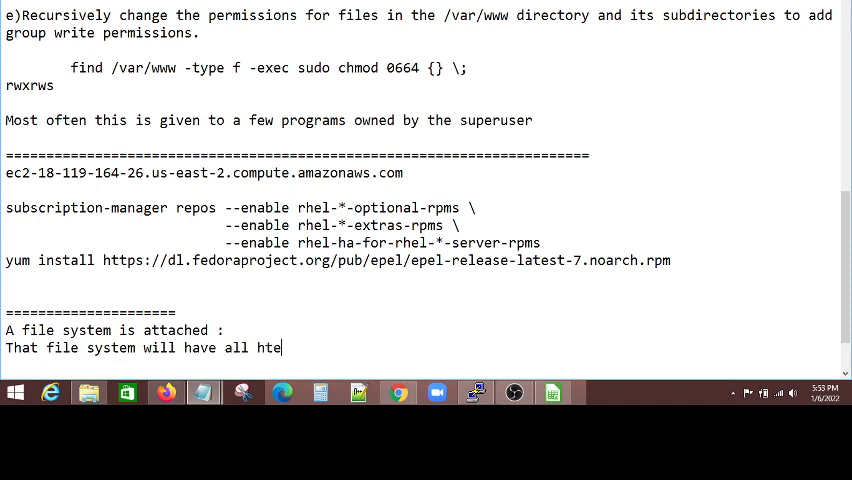
type("the necessary")
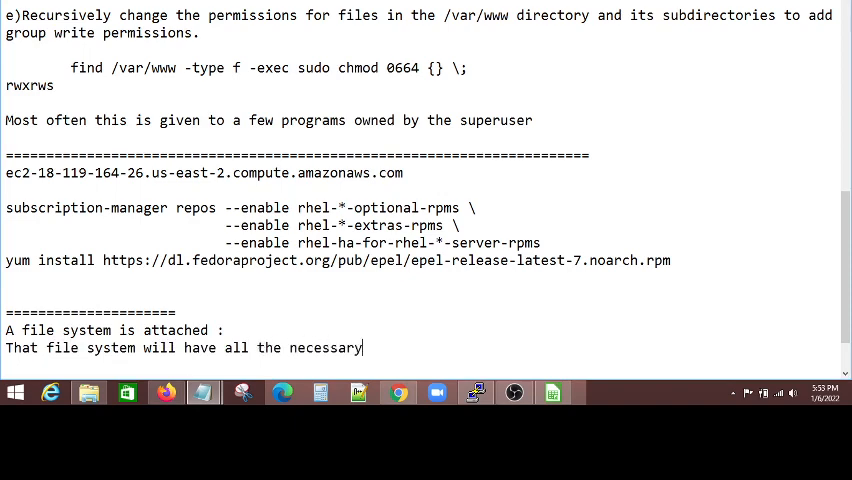
type("file")
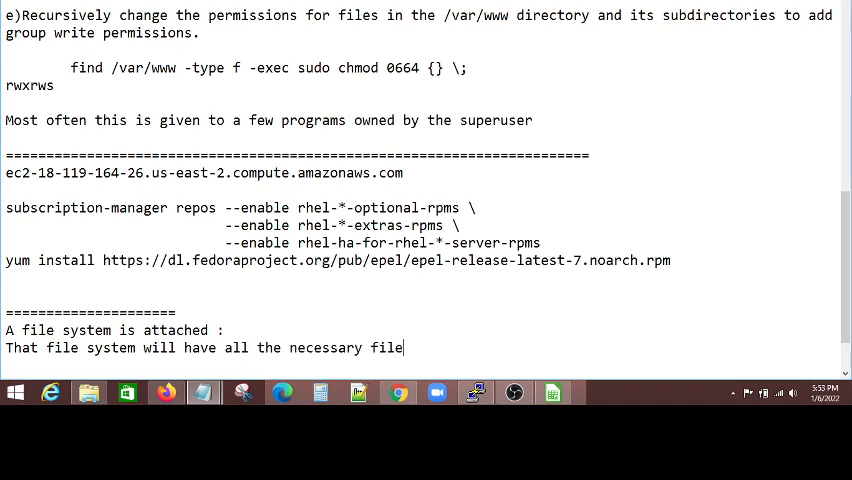
type("s")
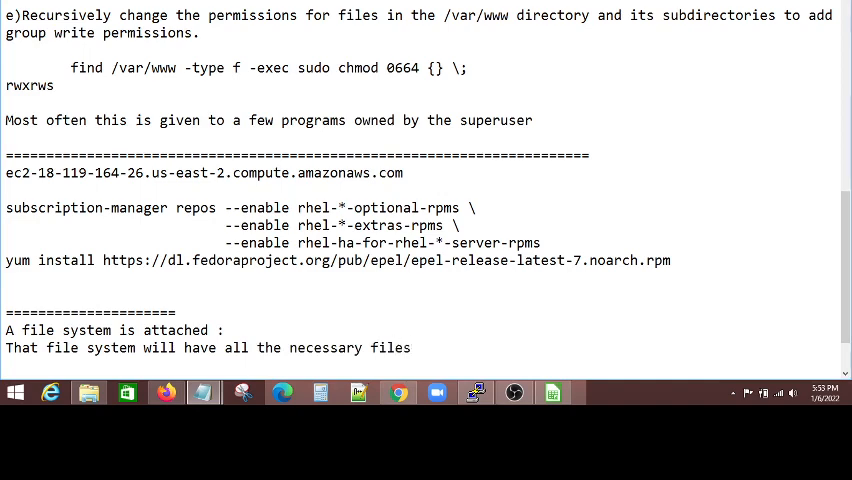
- Correct the wording and add '(entire packages) that the website is needed'
left_click(418, 348)
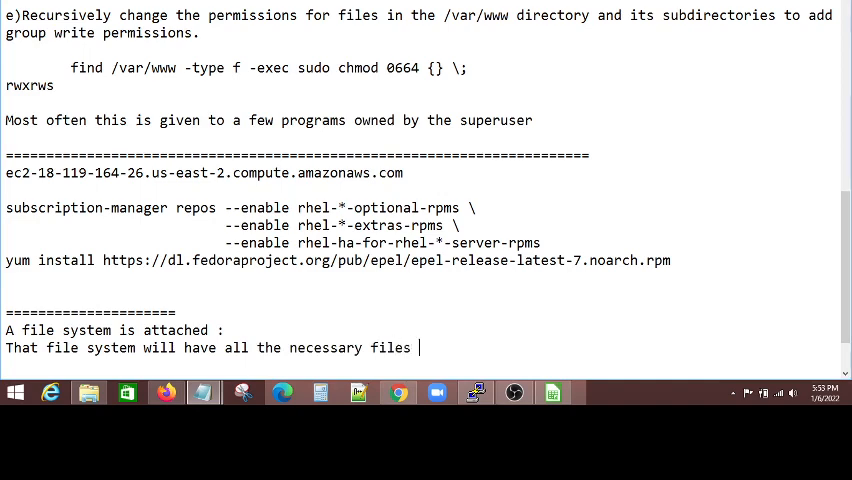
type("for t")
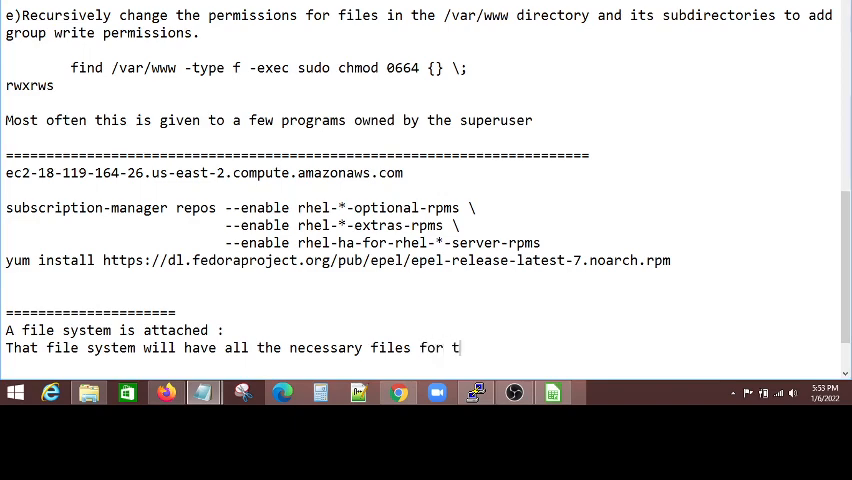
key("backspace")
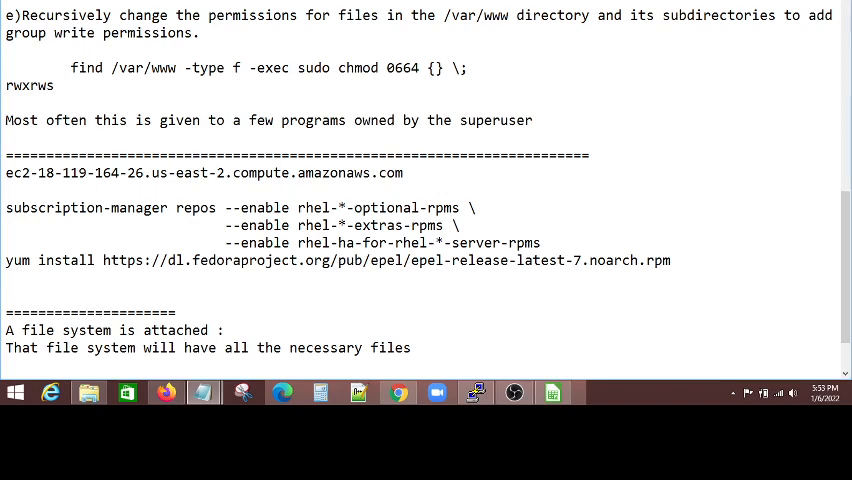
type("(entire packa")
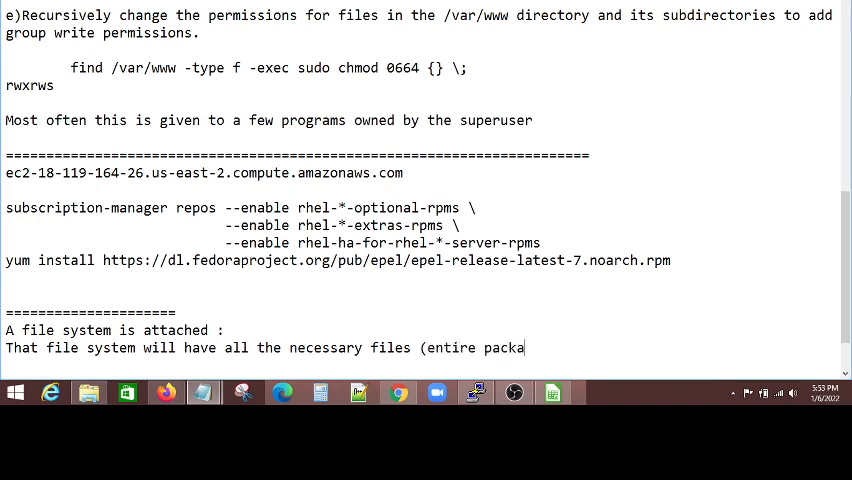
type("ges) that the websit")
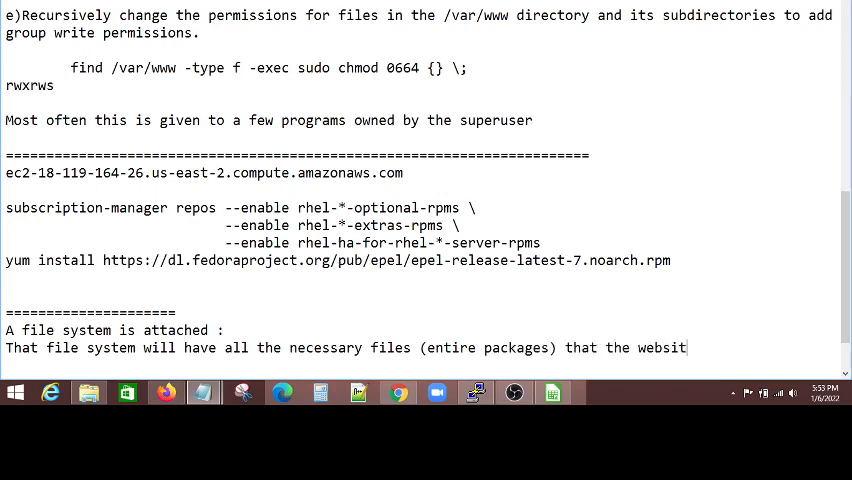
type("e")
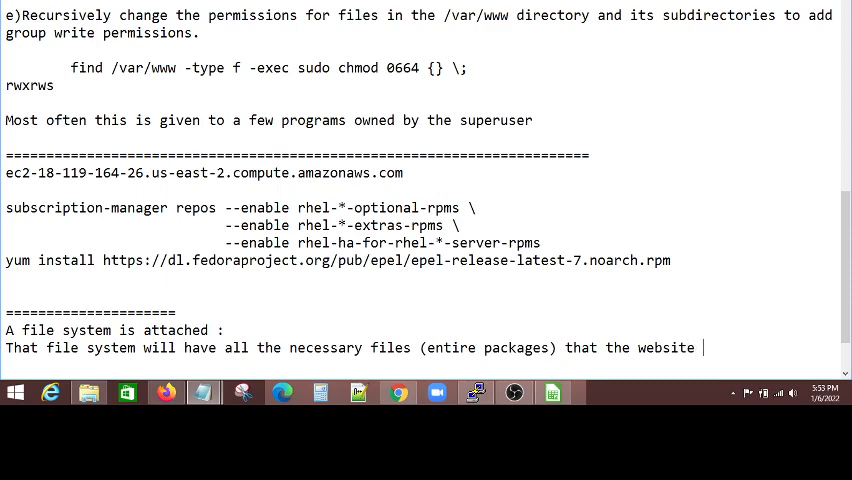
type("is need")
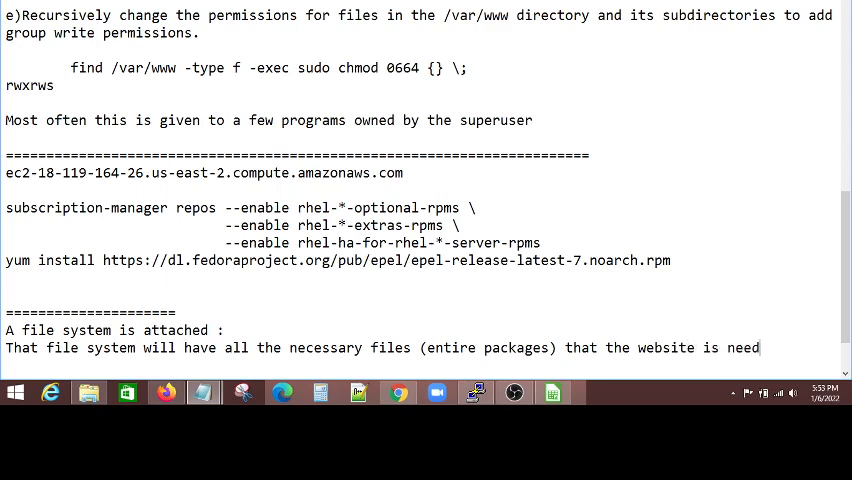
- Add 'So you attach that file system, to the path that you are using in httpd server.'
type("ed.")
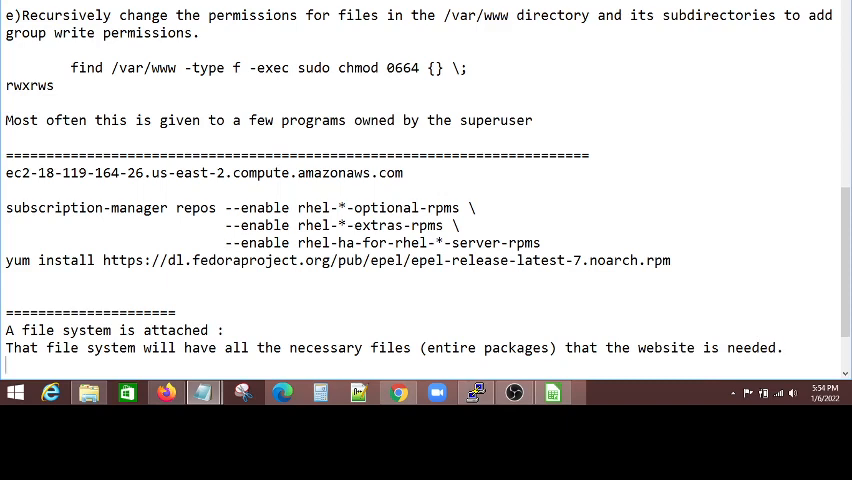
type("Fo")
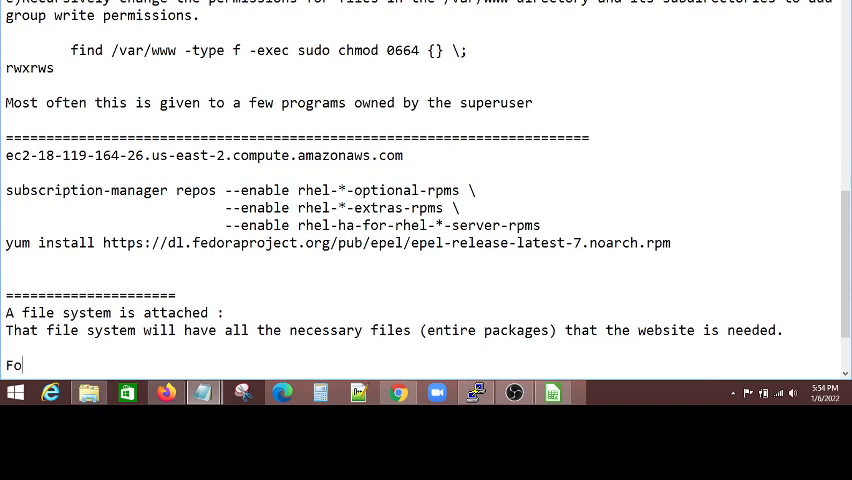
key("Backspace")
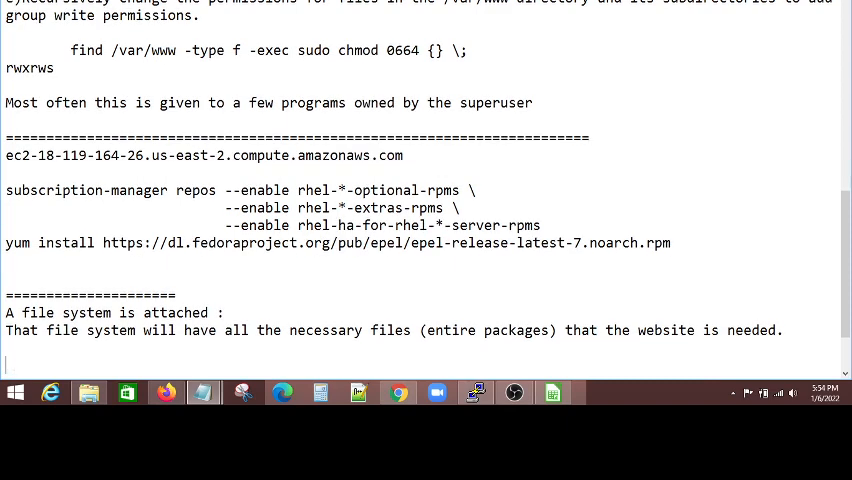
type("So")
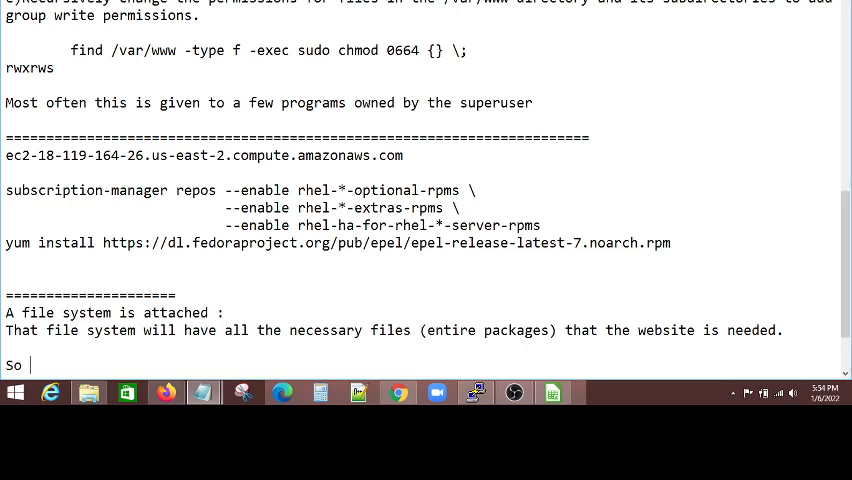
type("you attach that file")
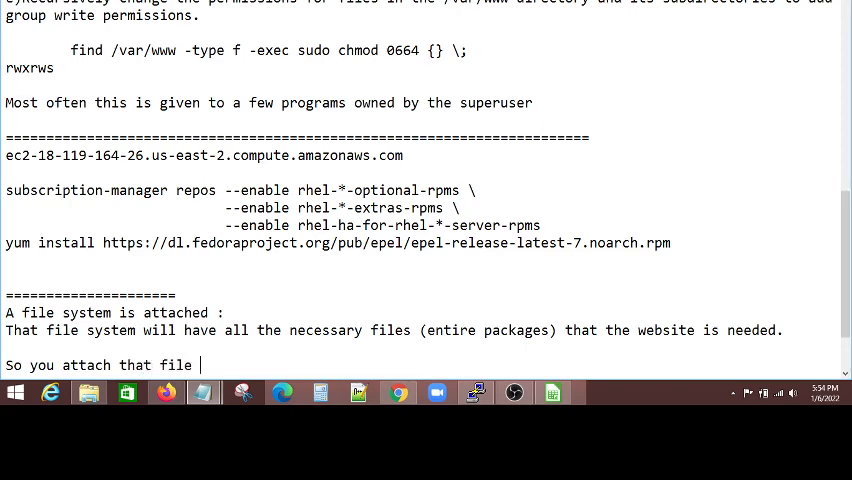
type("system")
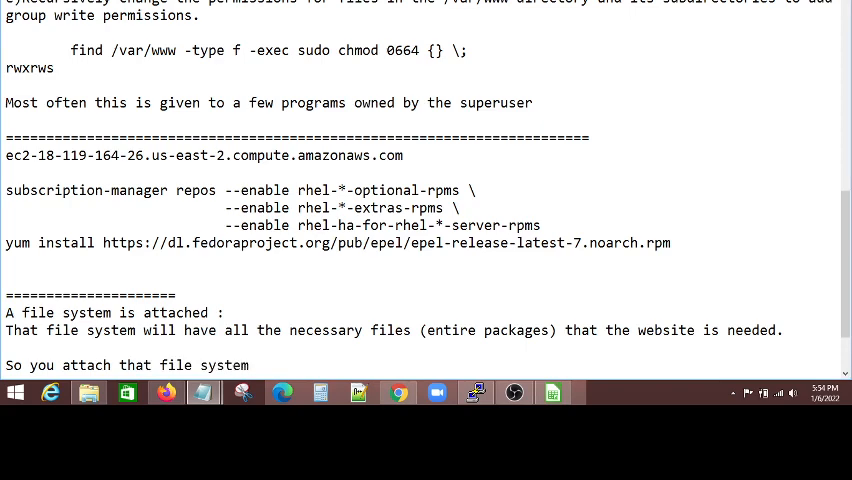
type(", to the")
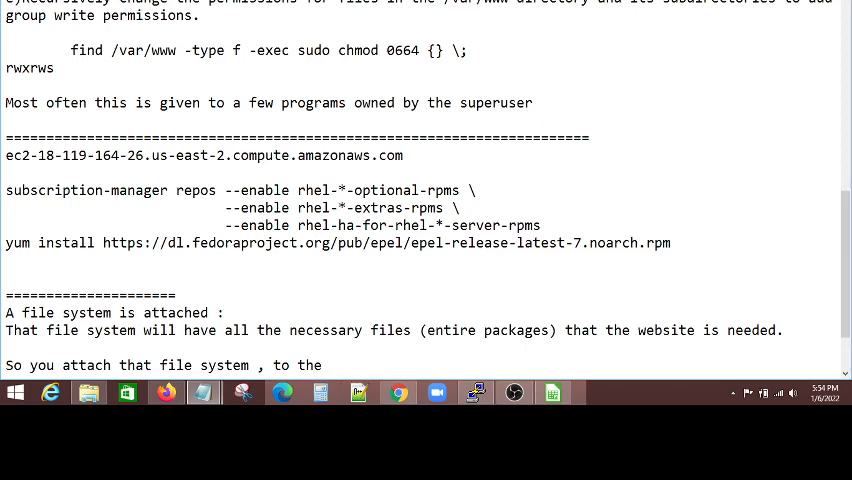
type("path that")
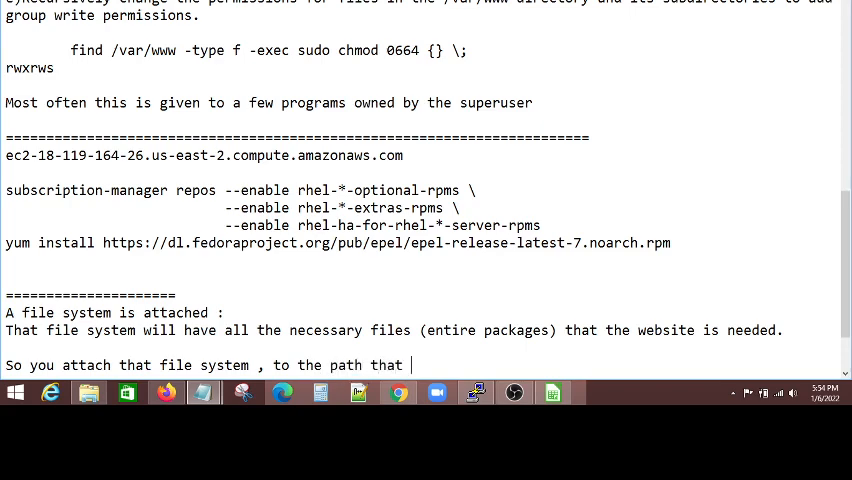
type("you ar")
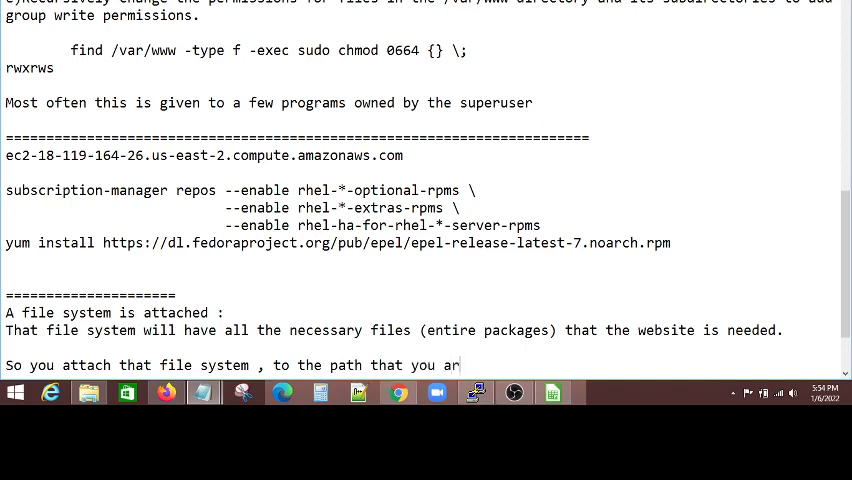
type("re using in")
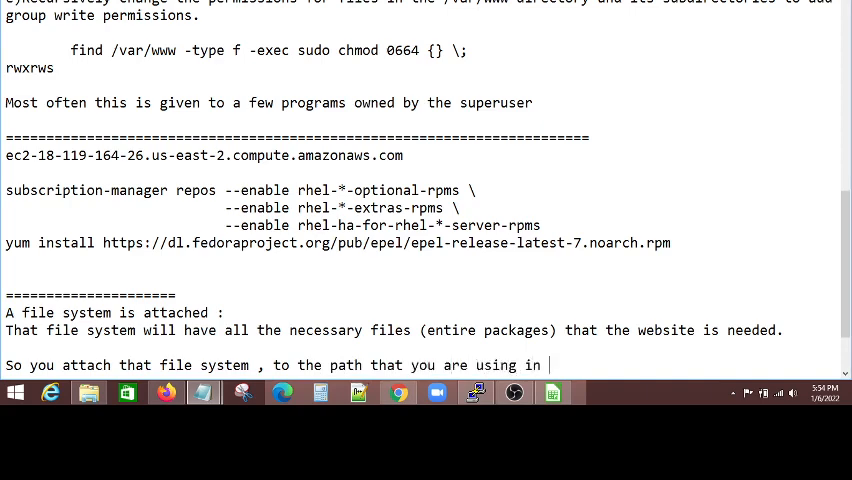
type("http")
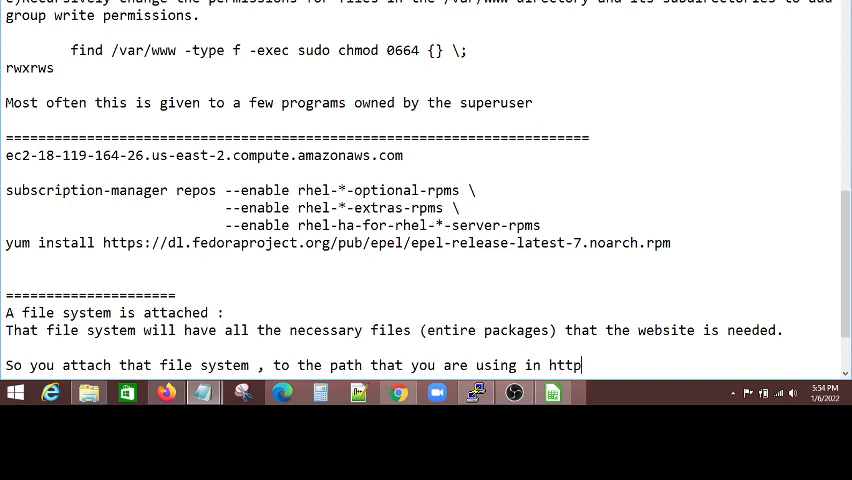
type("d")
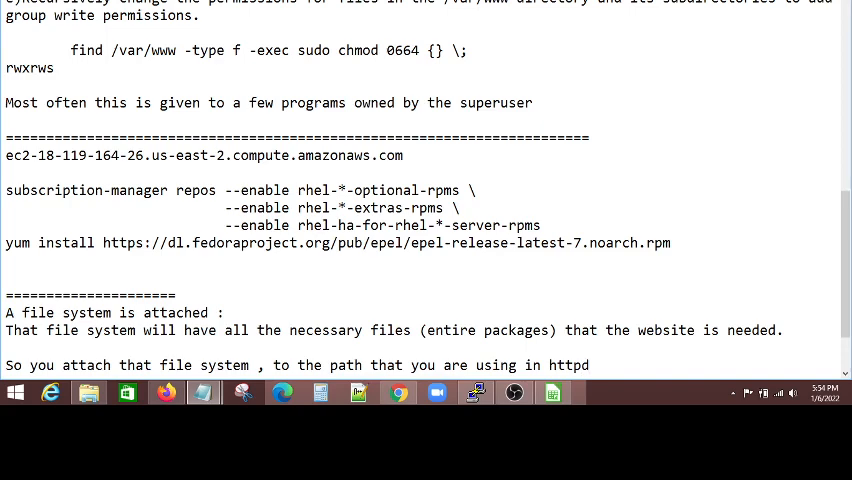
type("ser")
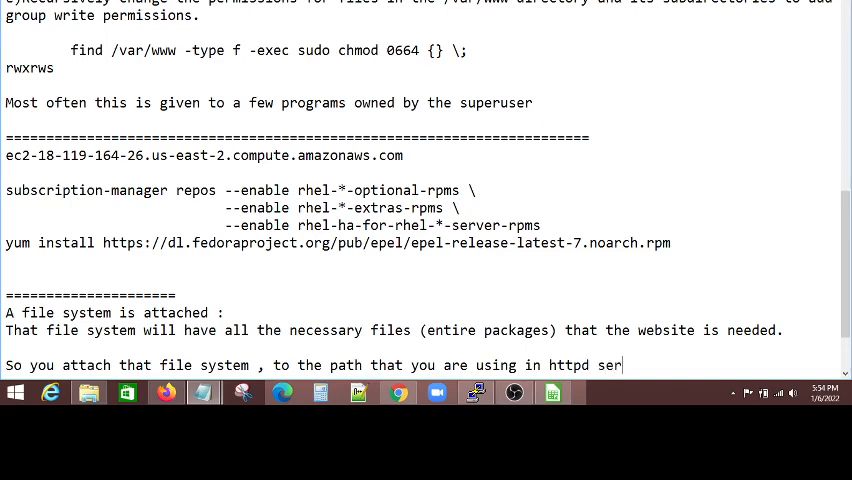
type("ver.")
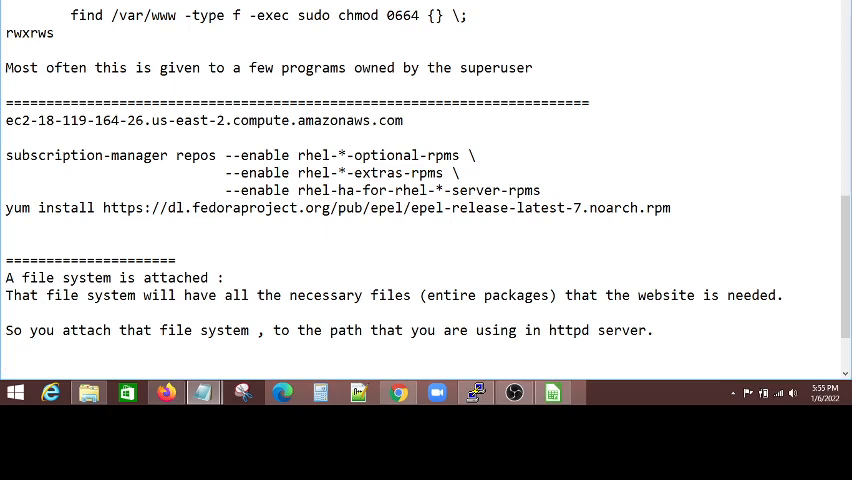
mouse_move(370, 334)
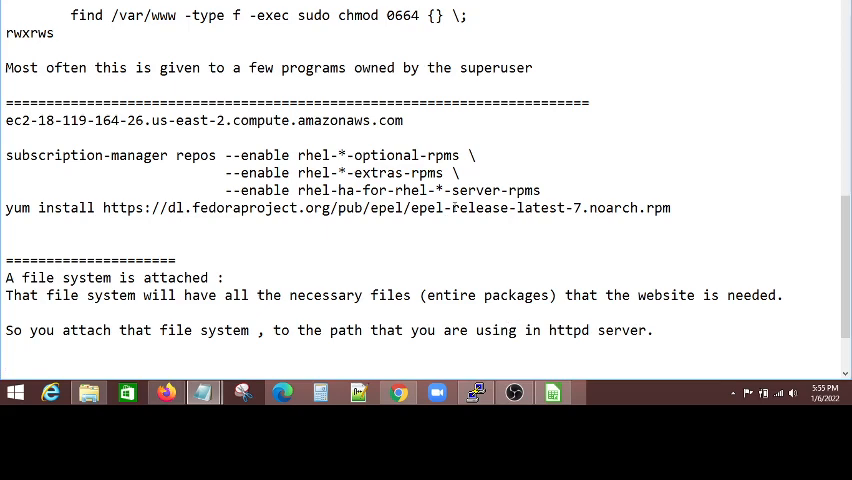
mouse_move(482, 372)
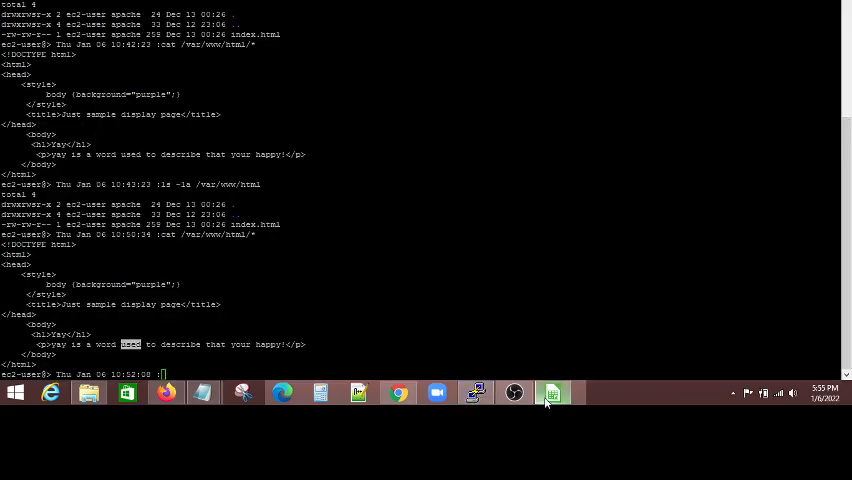
- Add a text box in public subnet 2 labelled 'public ec2 instance'
left_click(552, 392)
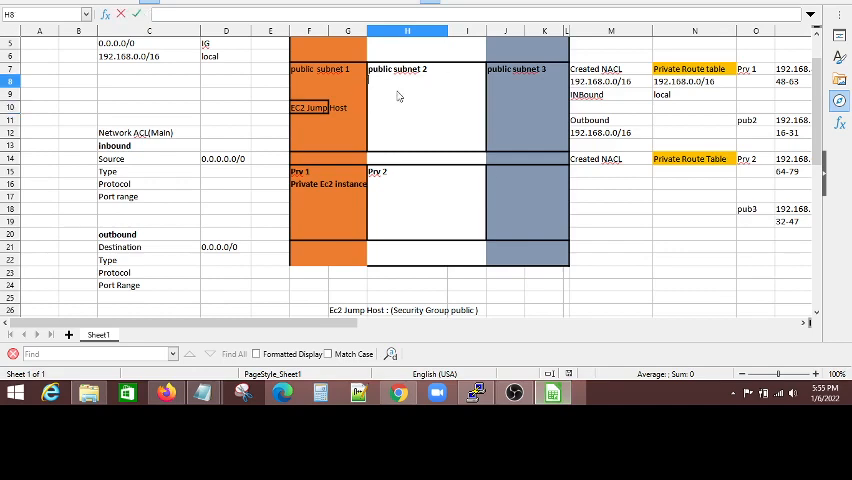
left_click_drag(406, 94, 406, 108)
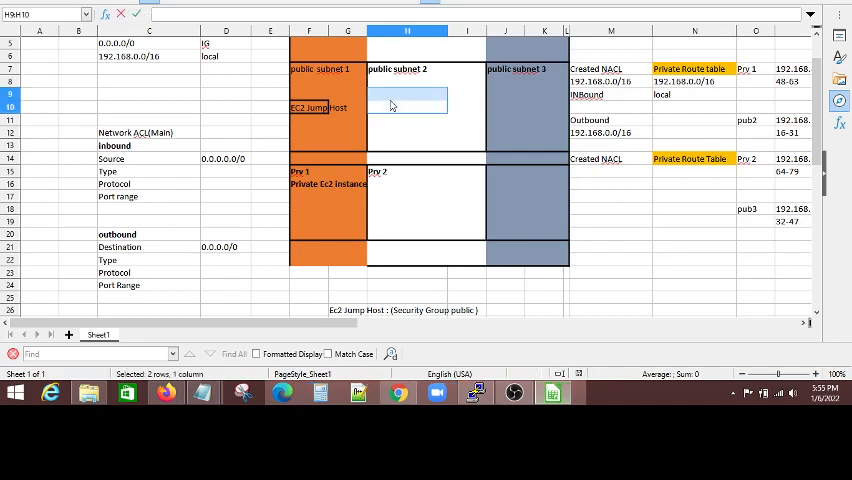
type("public")
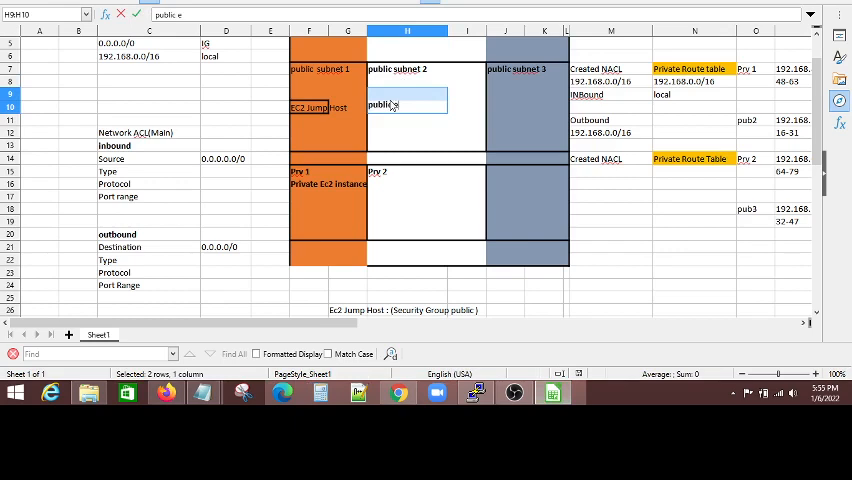
type("e in")
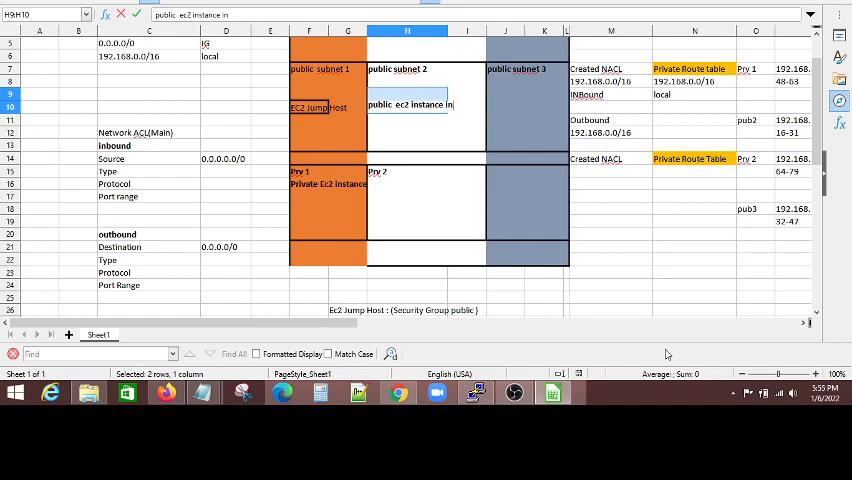
key("BackSpace")
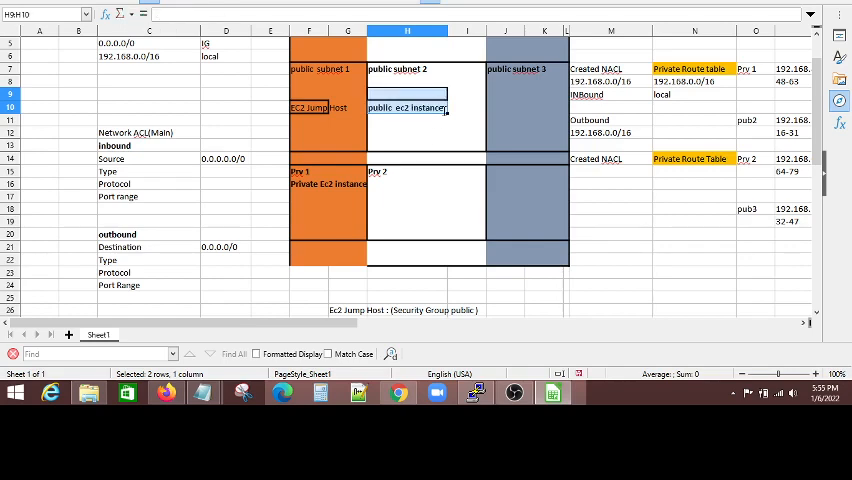
left_click(404, 108)
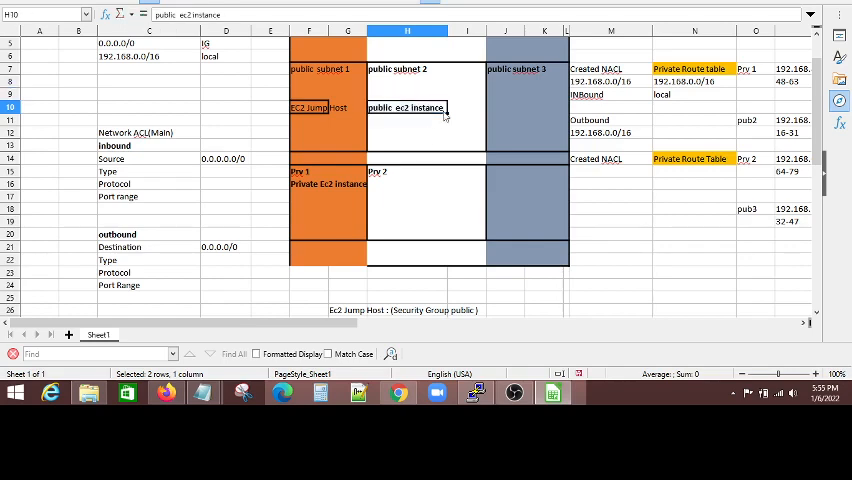
- Add a second line 'A default setup to display a index.html'
left_click(428, 120)
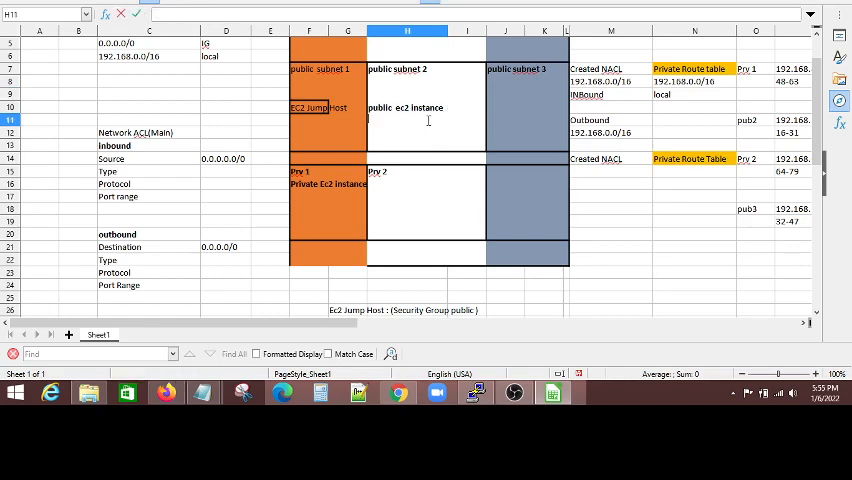
type("A m")
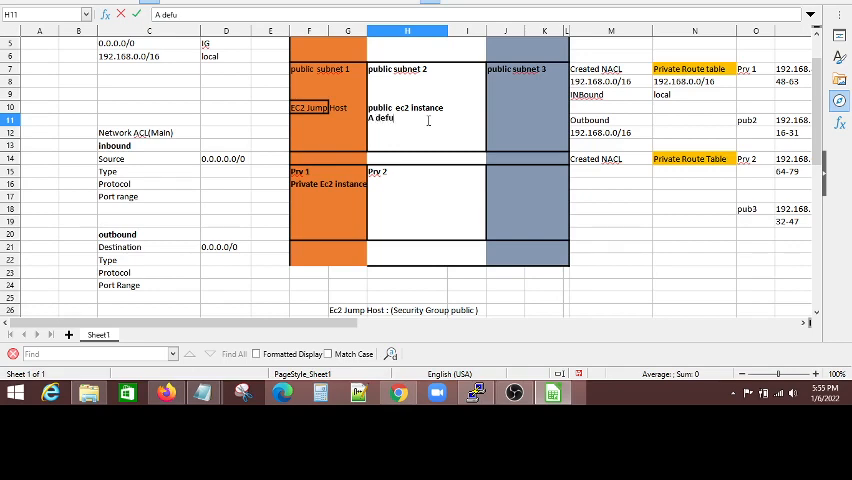
type("l")
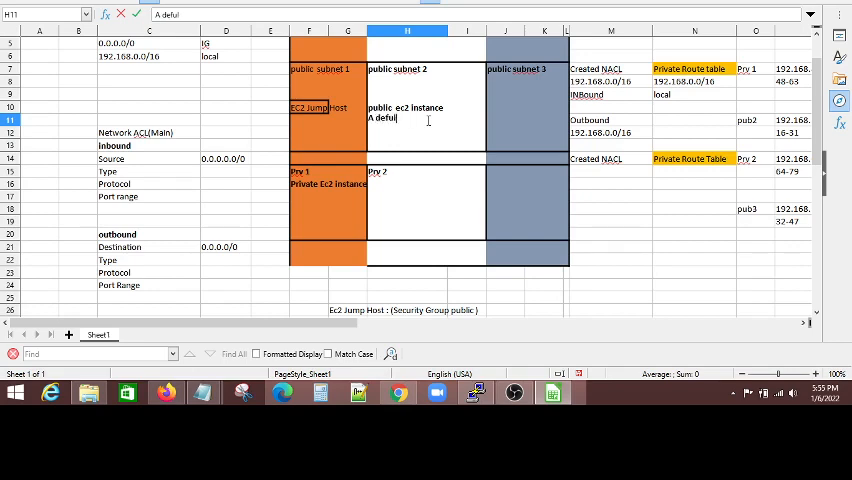
type("ault setup to d")
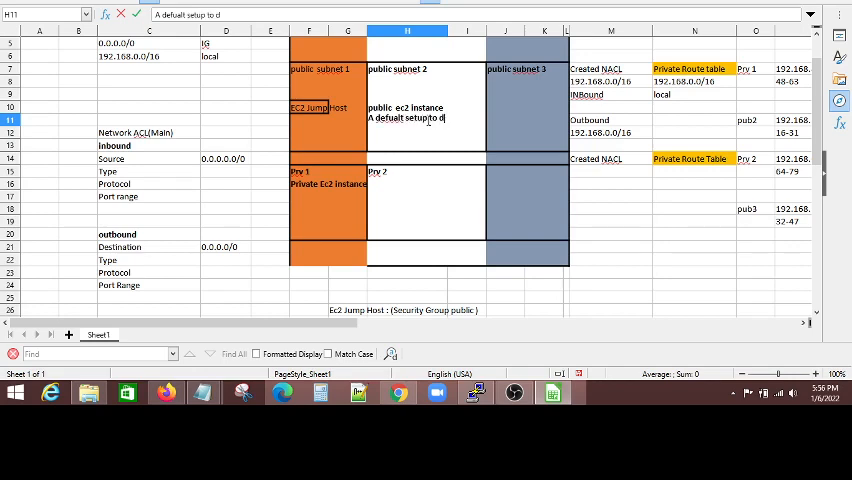
type("isplay")
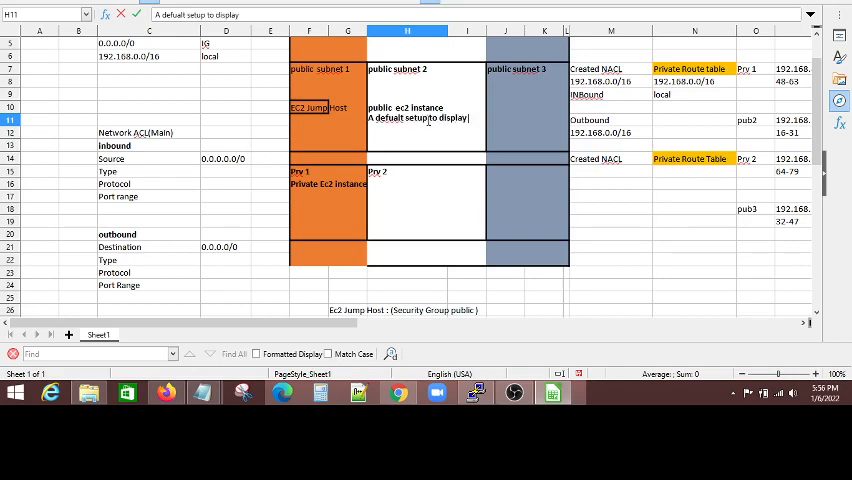
type("aind")
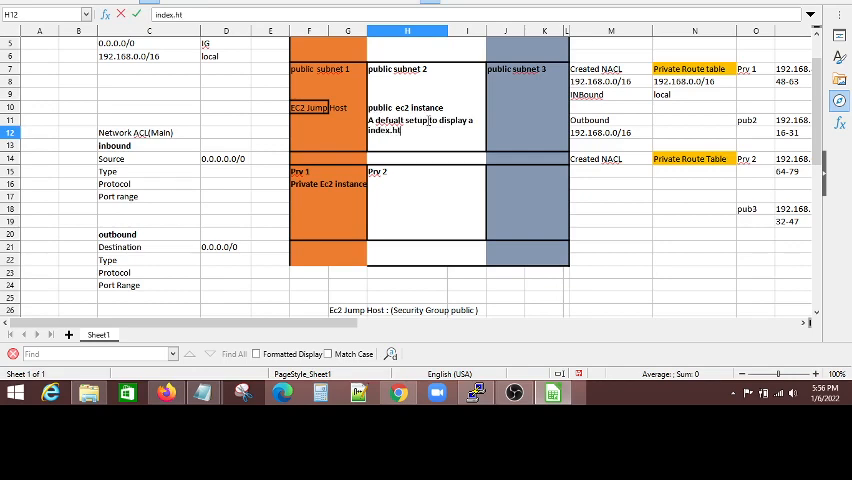
type("ml")
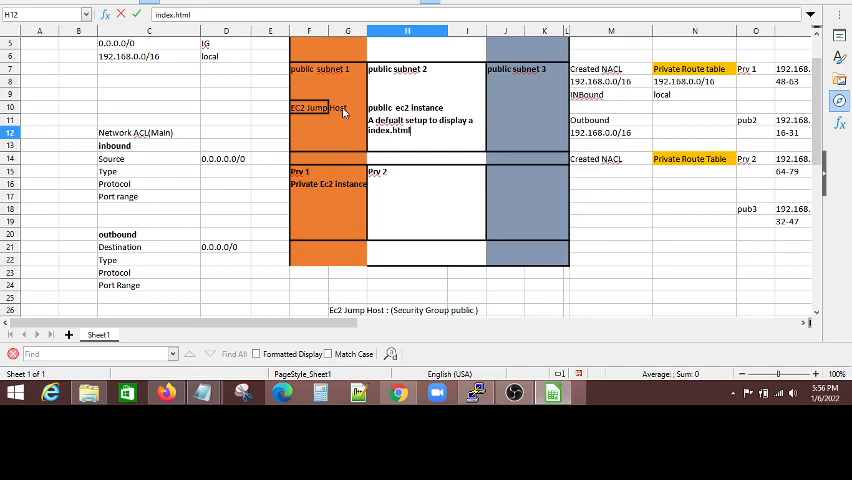
left_click(328, 108)
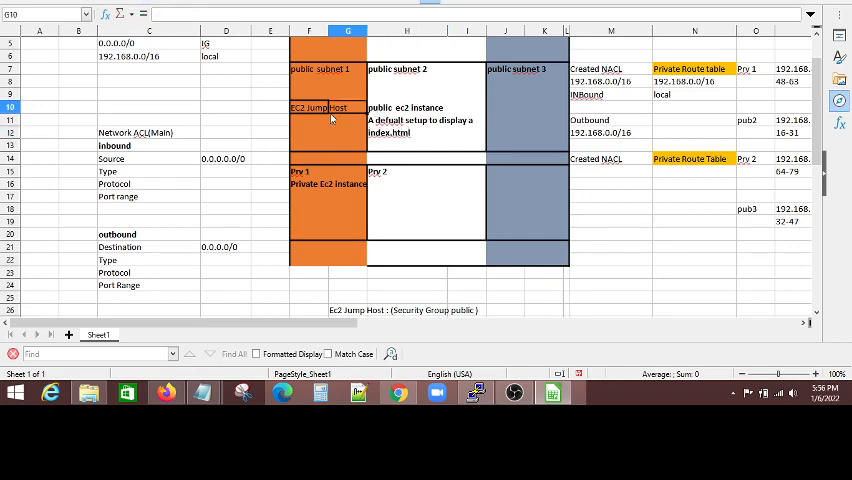
left_click(308, 108)
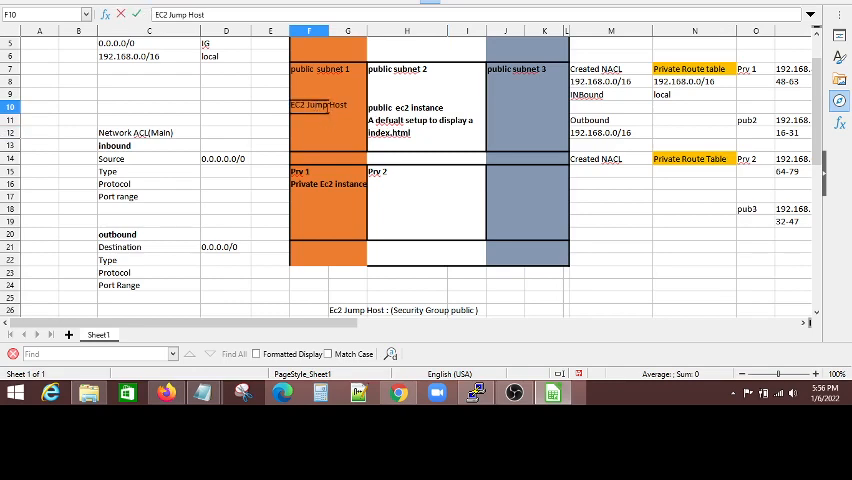
mouse_move(340, 92)
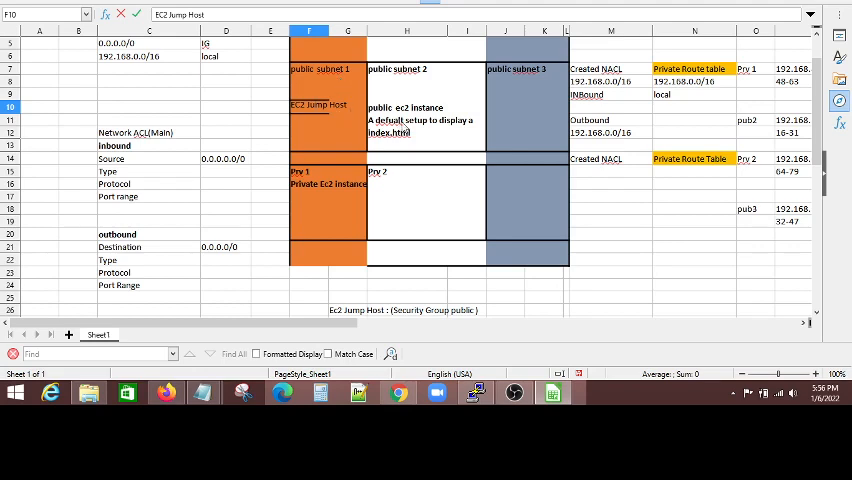
left_click(408, 108)
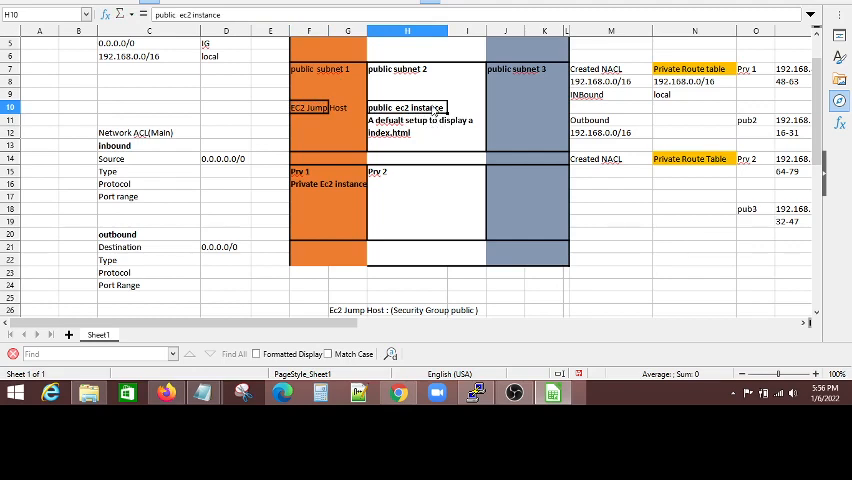
left_click(408, 132)
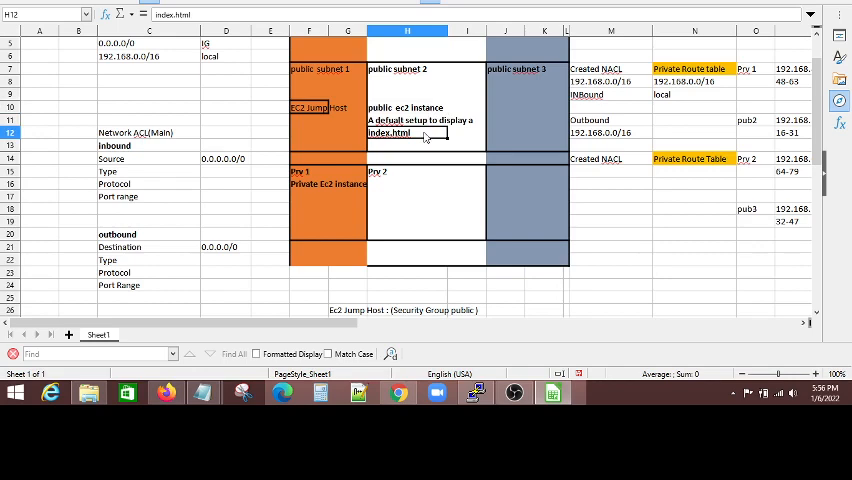
mouse_move(420, 128)
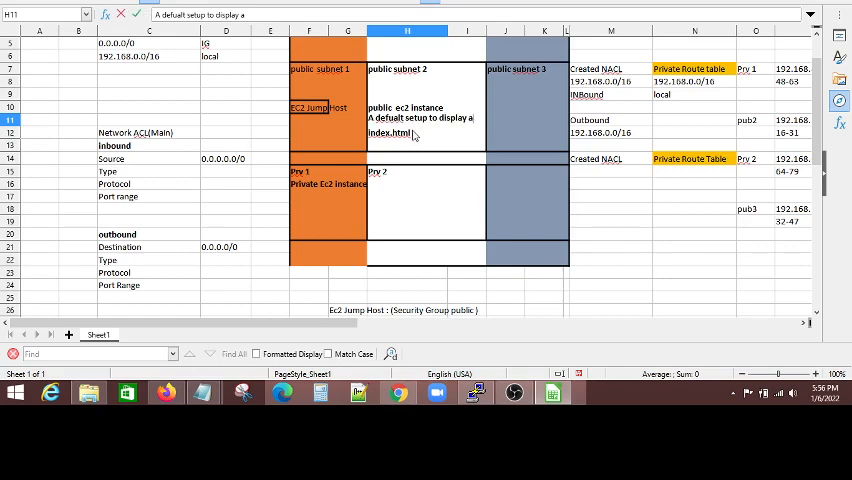
left_click(408, 130)
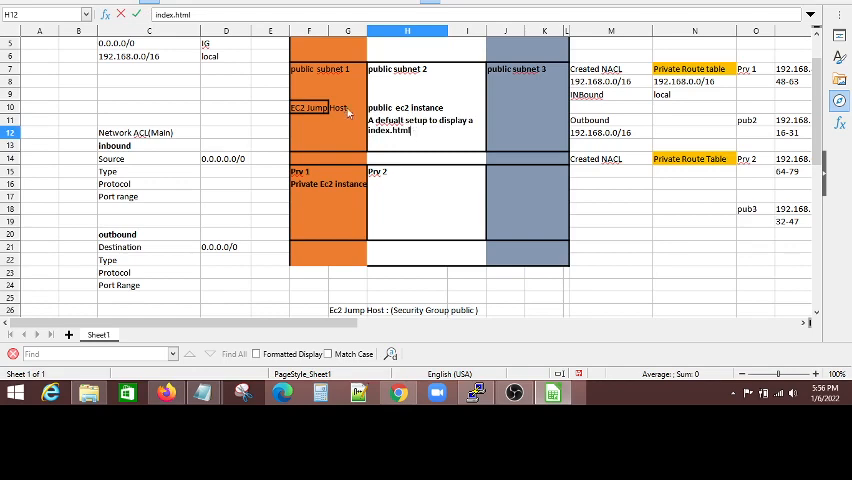
mouse_move(382, 98)
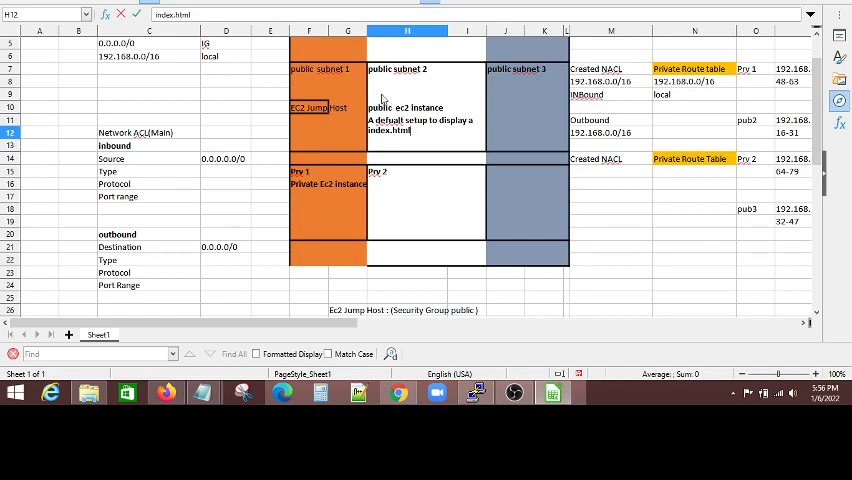
mouse_move(404, 100)
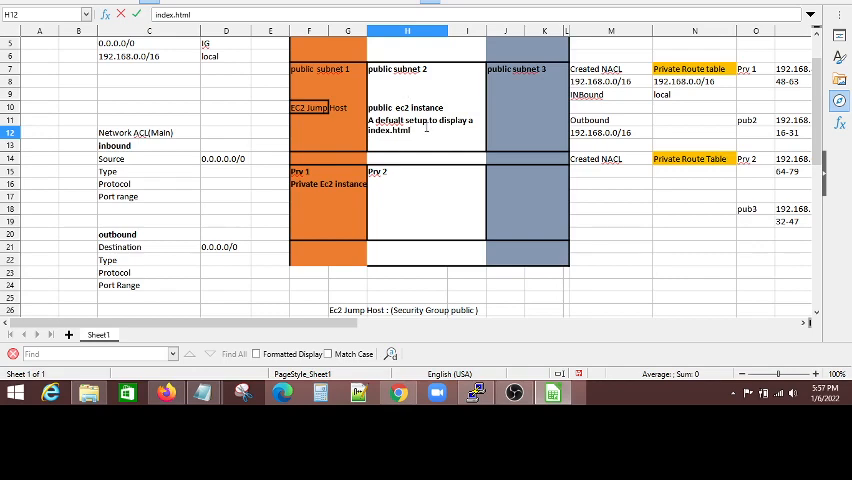
left_click(514, 392)
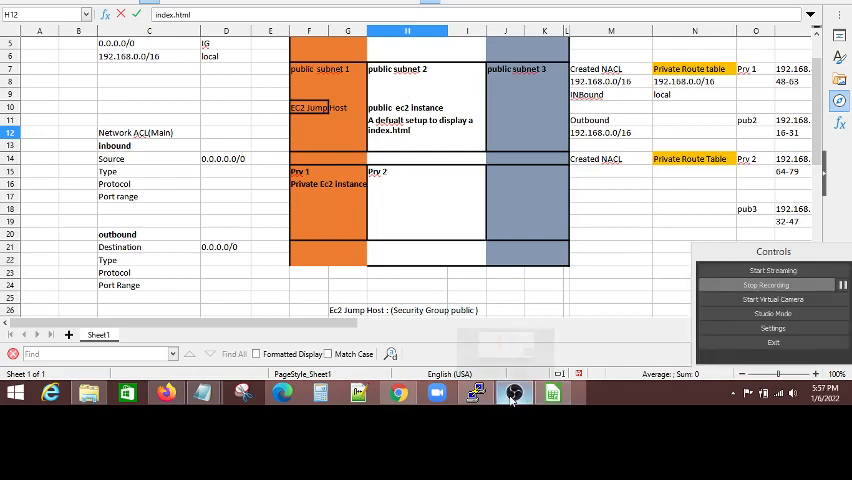
left_click(512, 392)
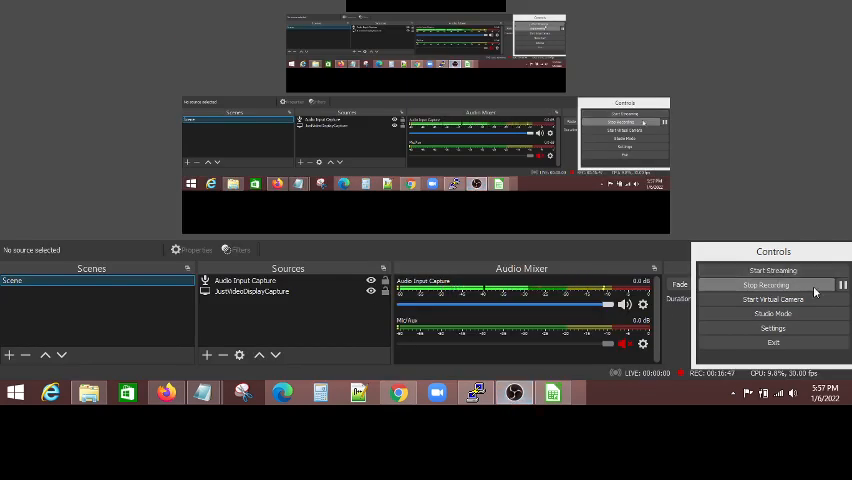
mouse_move(844, 284)
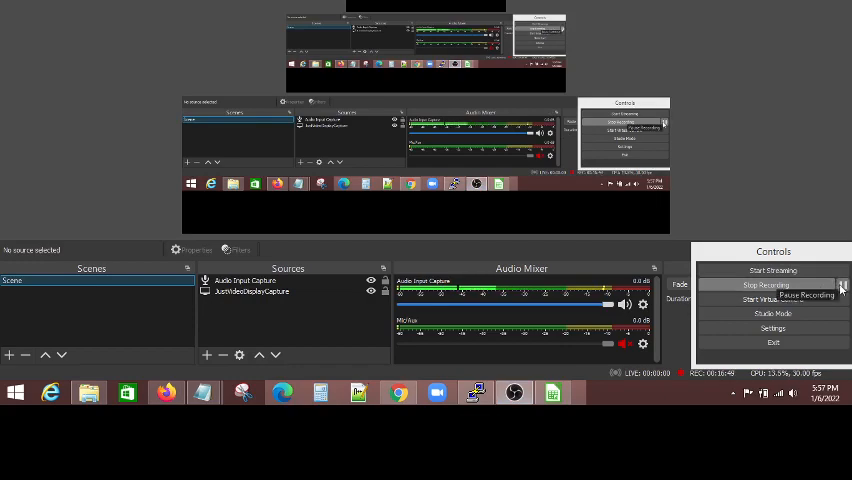